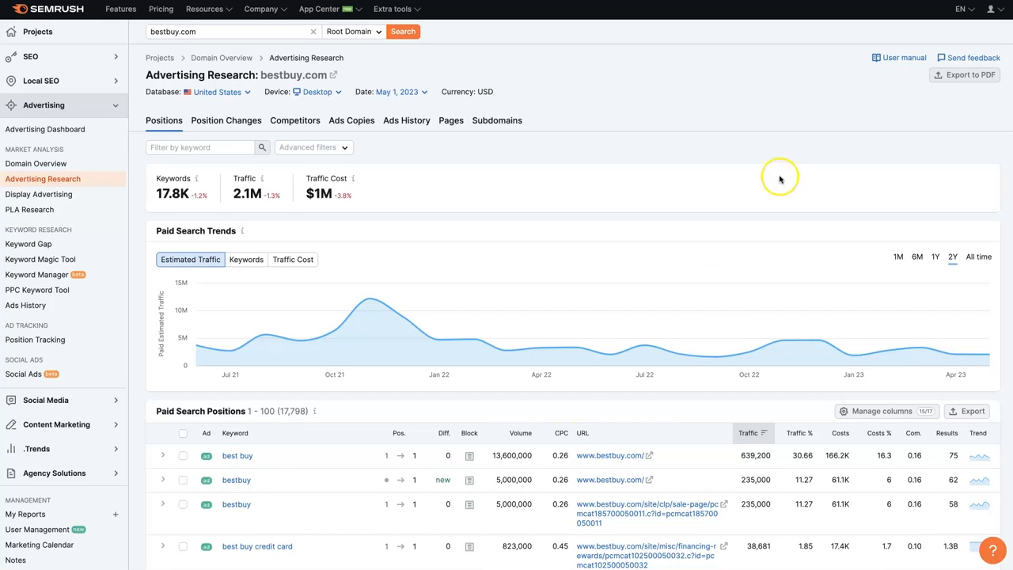
mouse_move(586, 136)
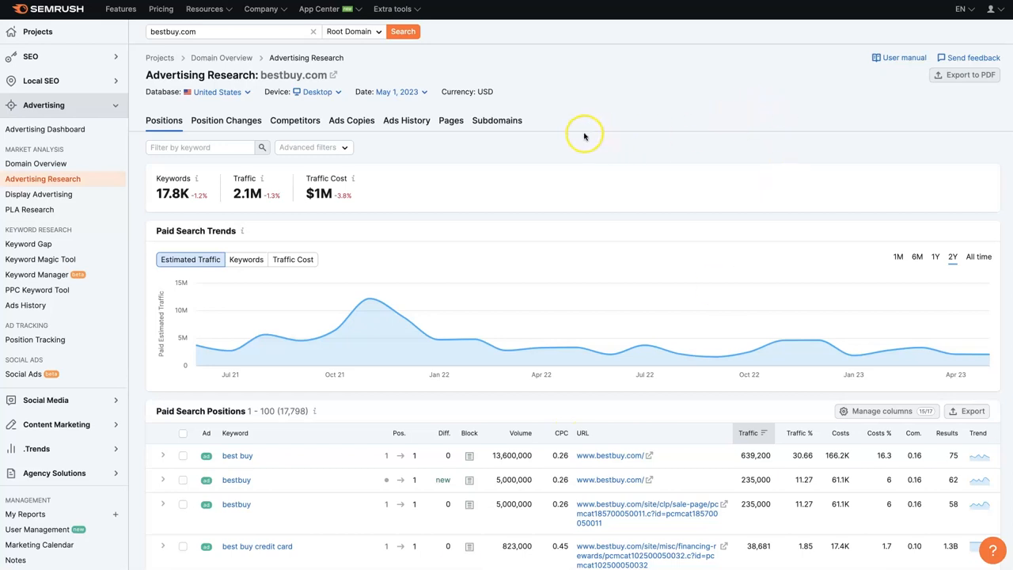
mouse_move(566, 138)
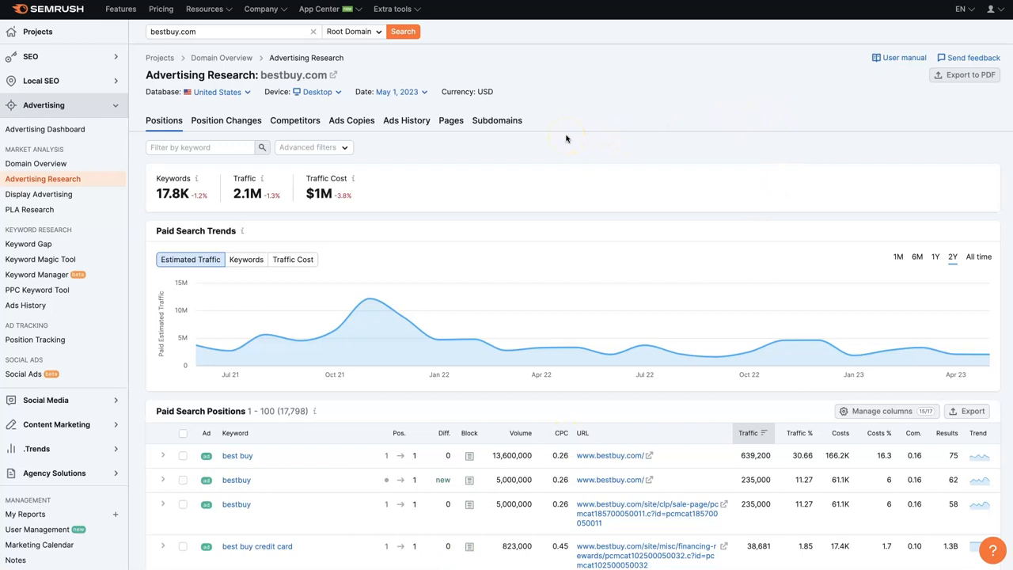
mouse_move(566, 138)
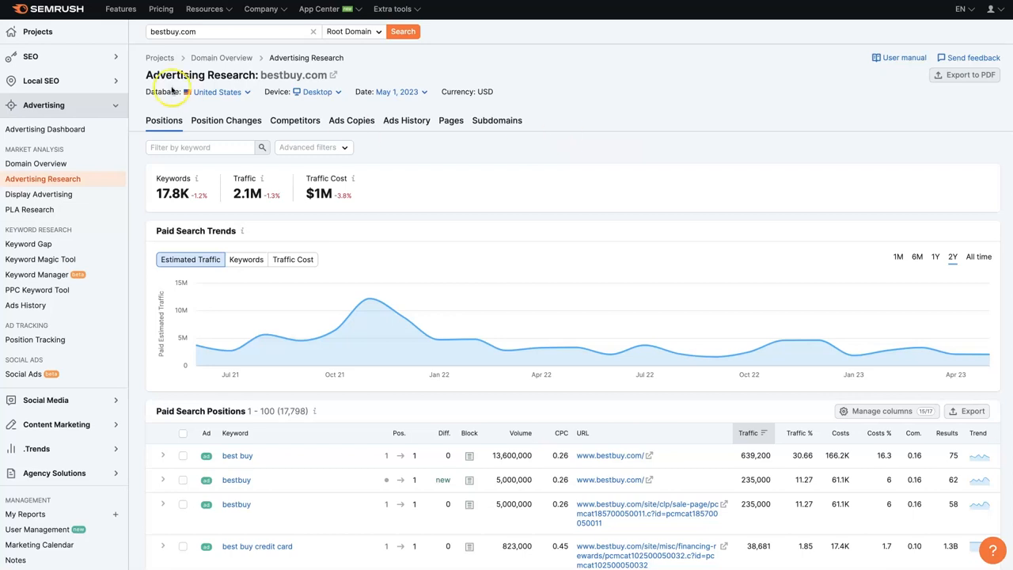
mouse_move(117, 65)
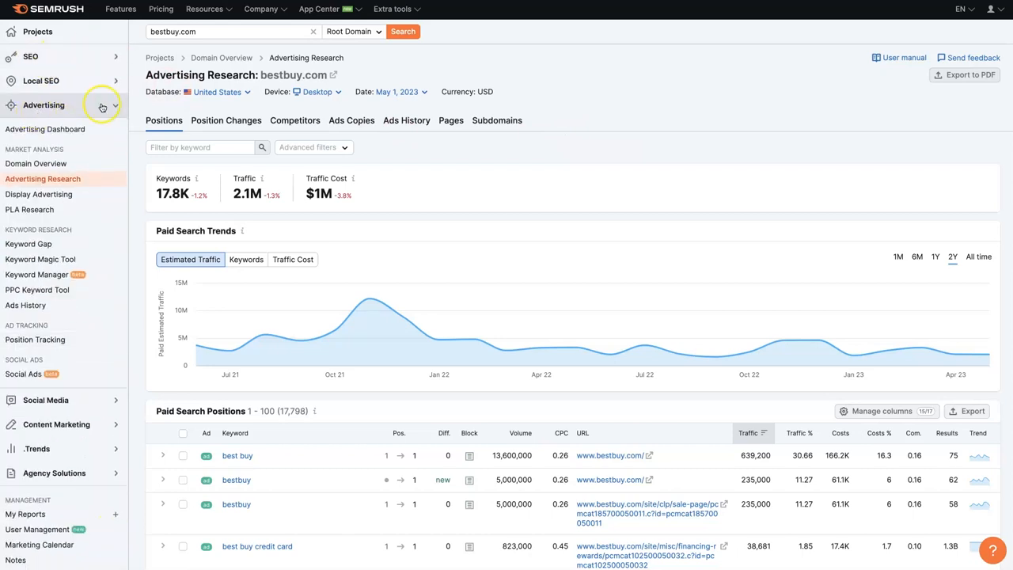
mouse_move(63, 184)
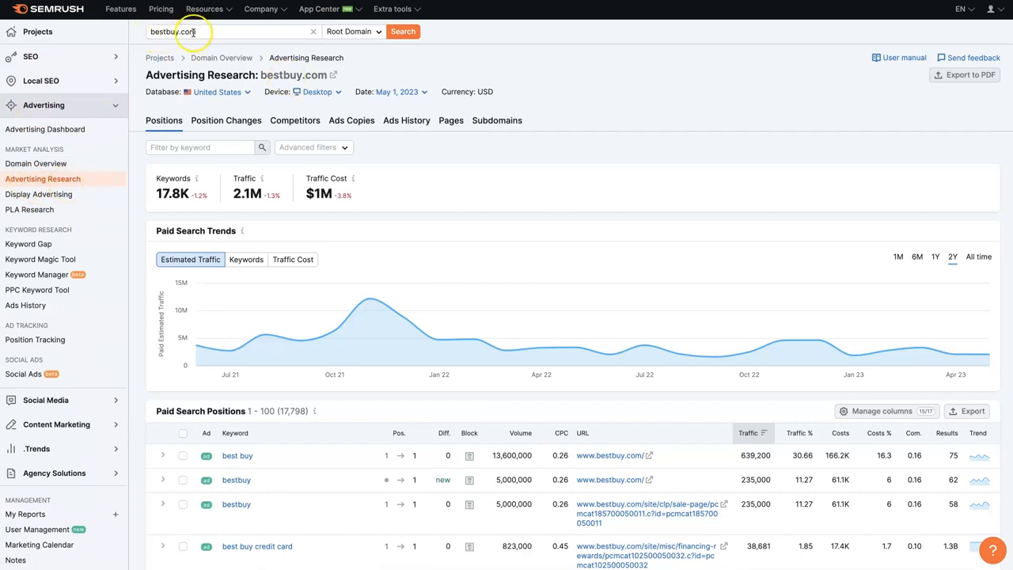
mouse_move(610, 100)
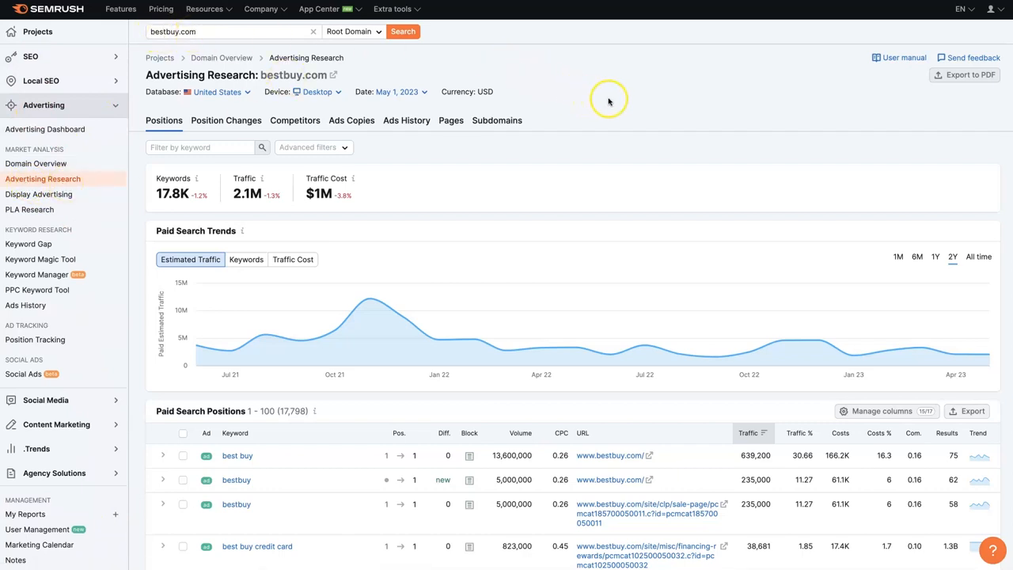
mouse_move(621, 107)
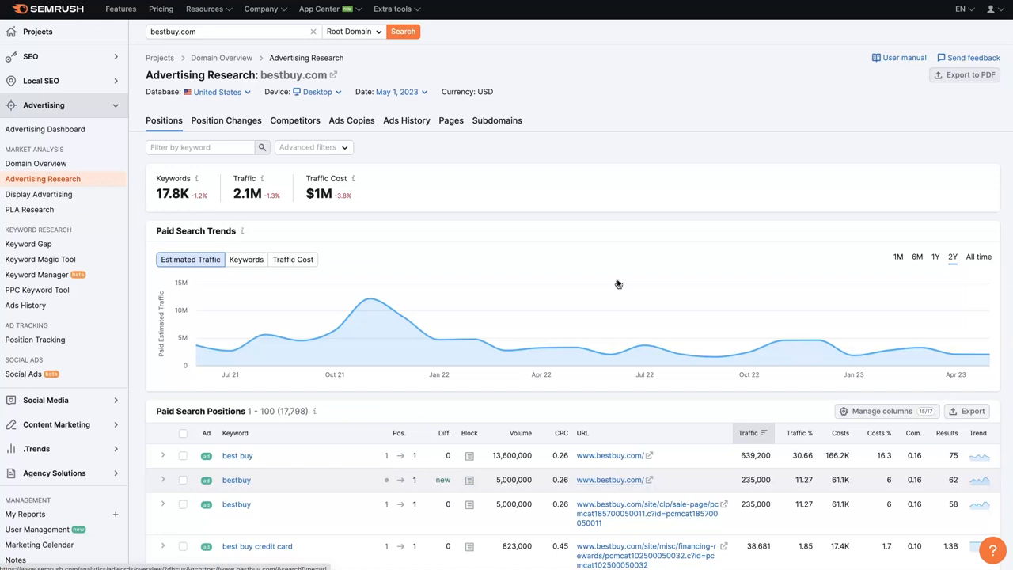
mouse_move(609, 277)
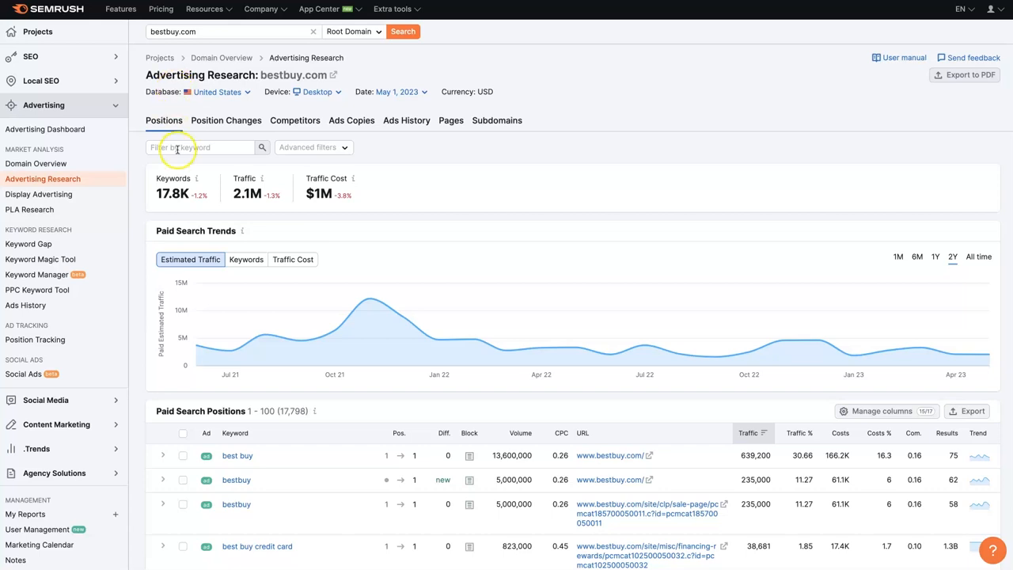
Step: Filter bestbuy.com's paid positions to keywords containing Apple, leaving 241 keywords
click(201, 147)
text(Apple)
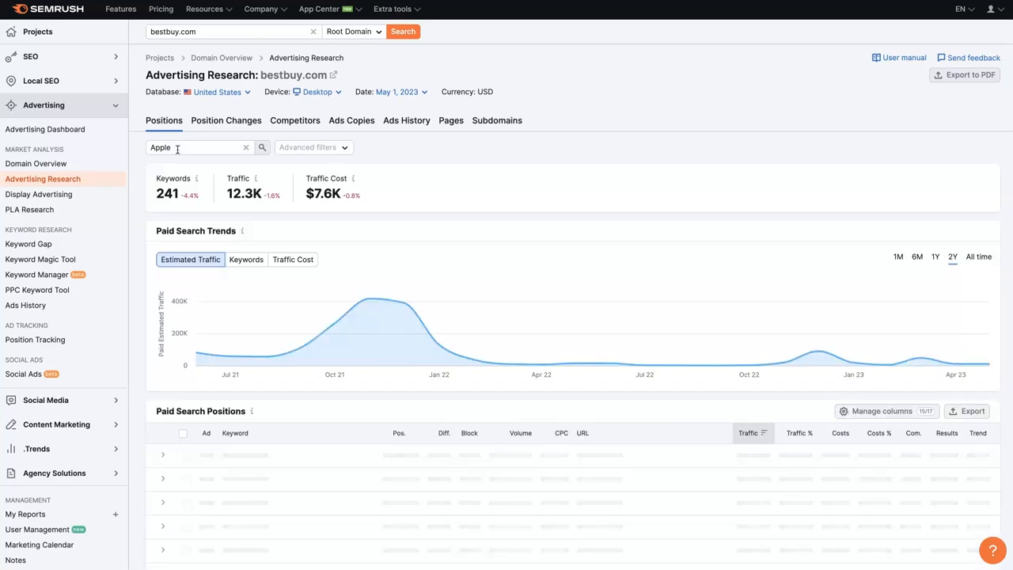
click(262, 147)
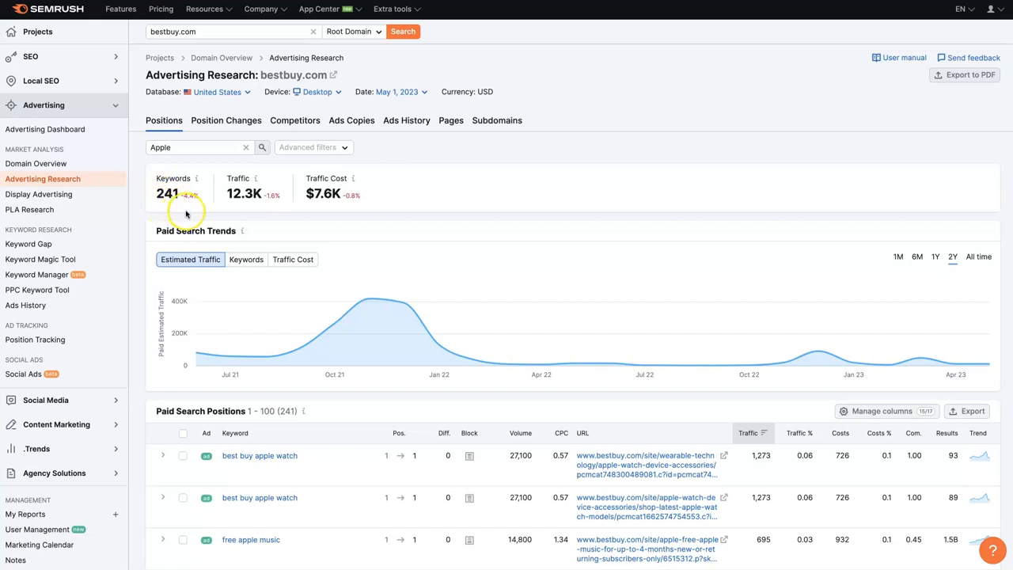
mouse_move(252, 204)
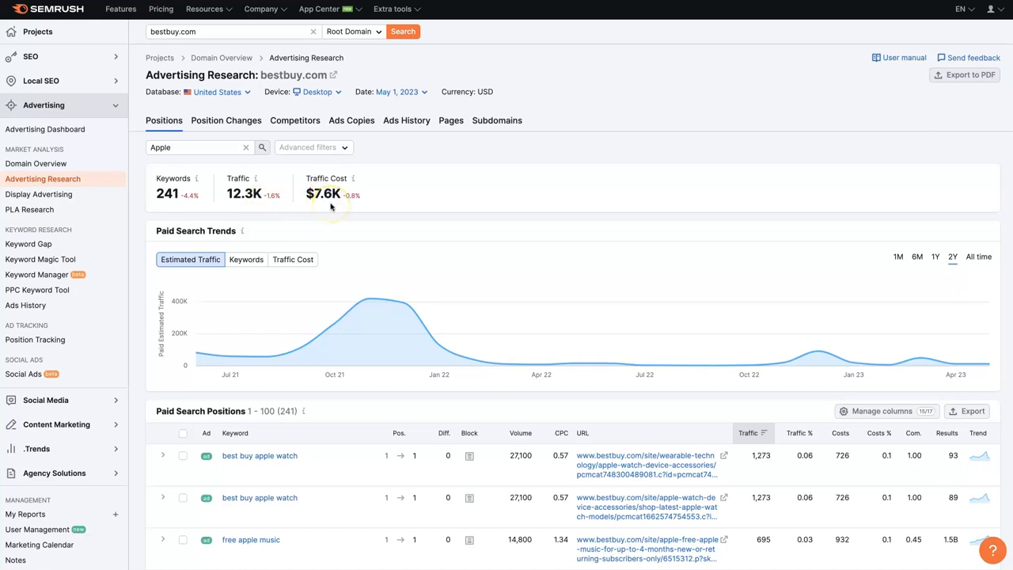
mouse_move(397, 213)
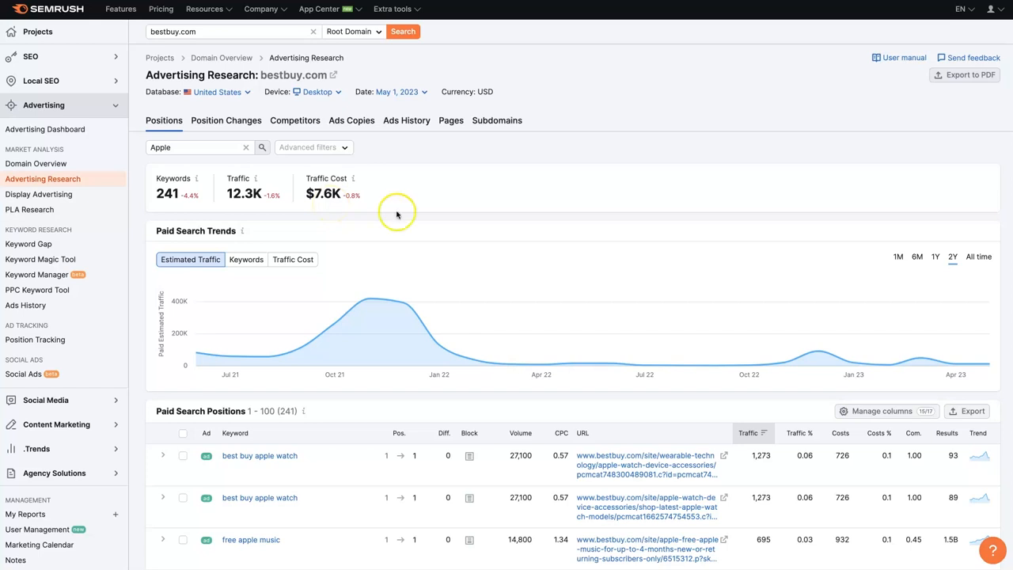
mouse_move(851, 267)
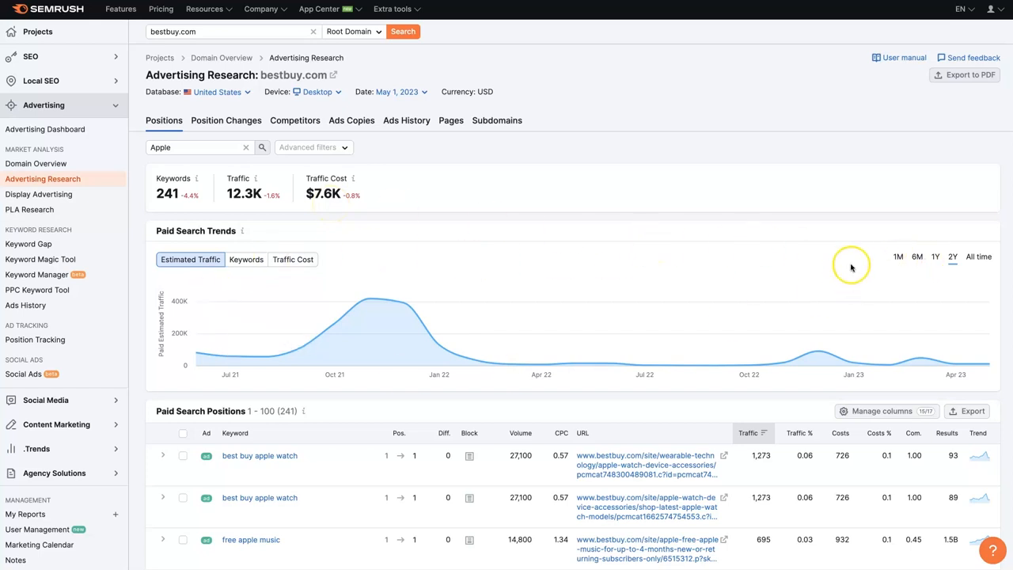
click(898, 256)
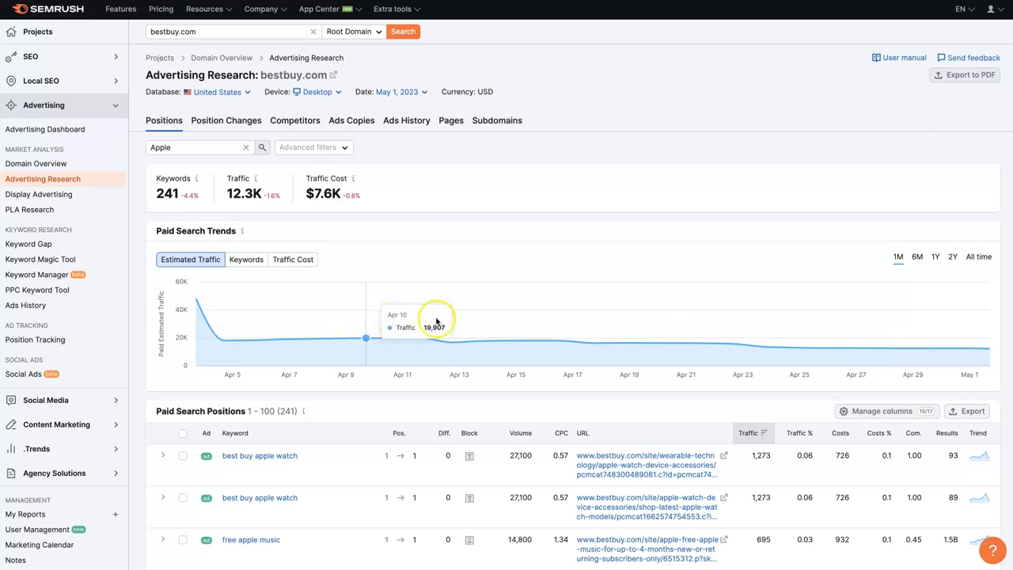
click(953, 257)
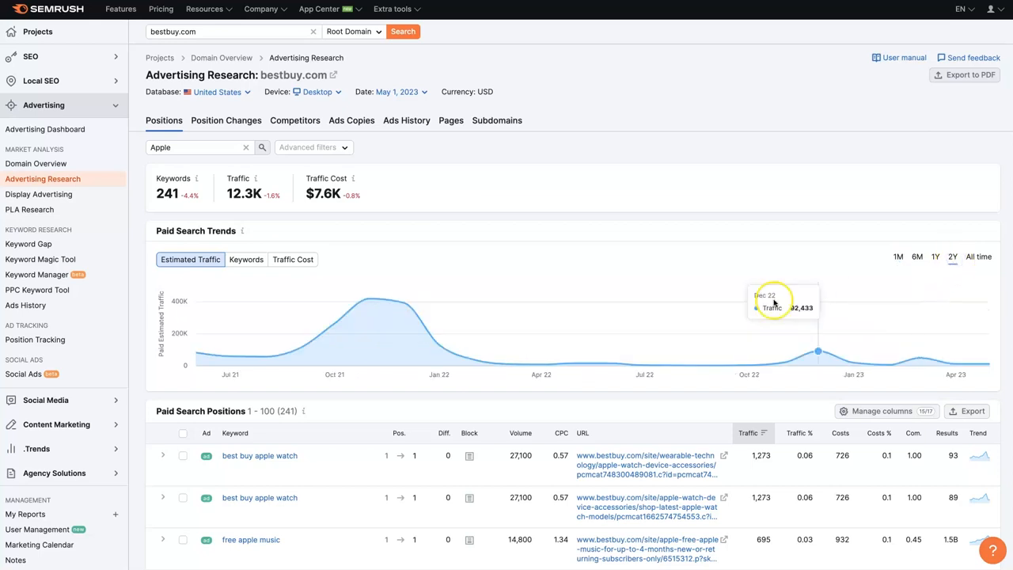
mouse_move(611, 344)
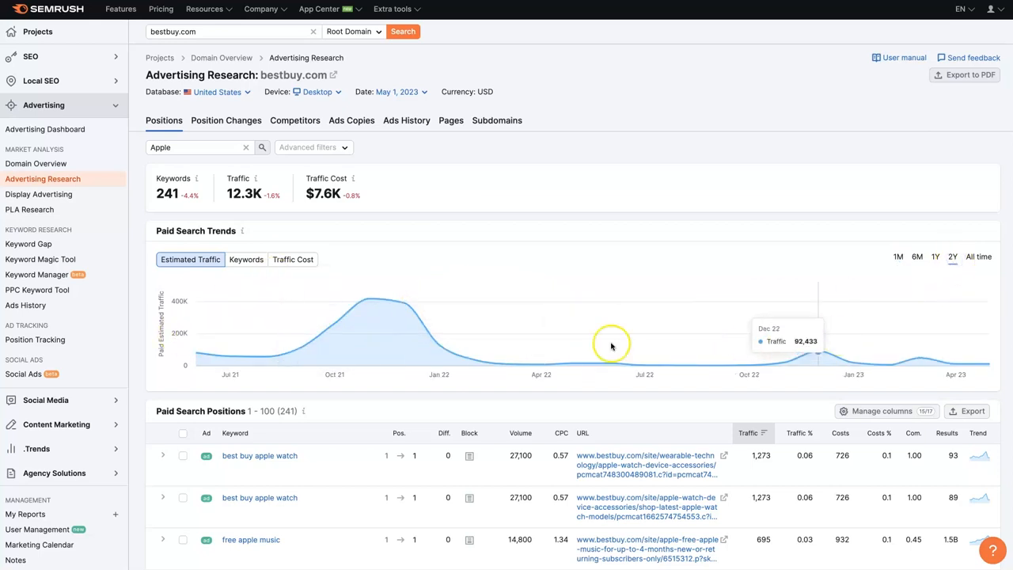
mouse_move(400, 311)
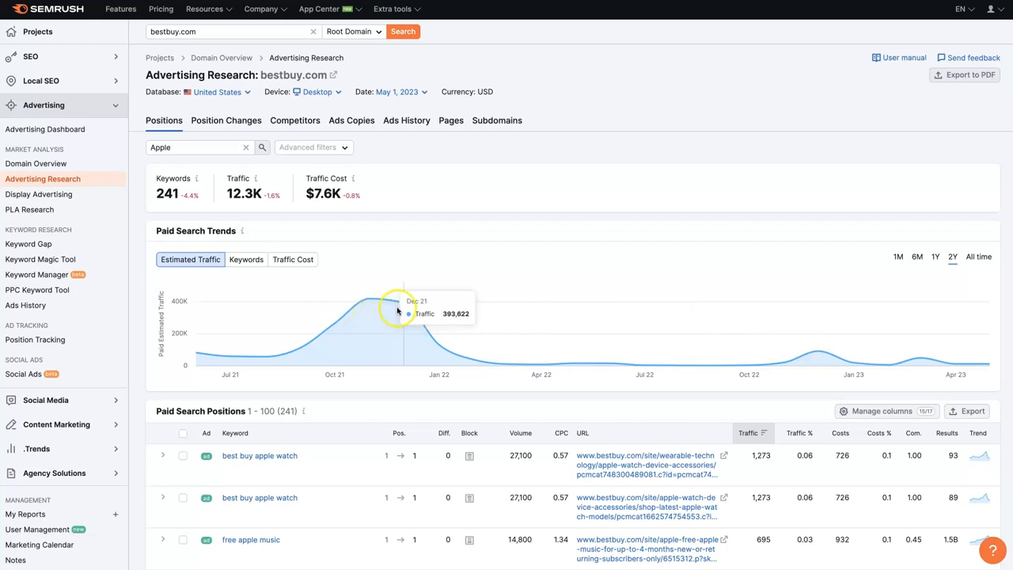
mouse_move(360, 309)
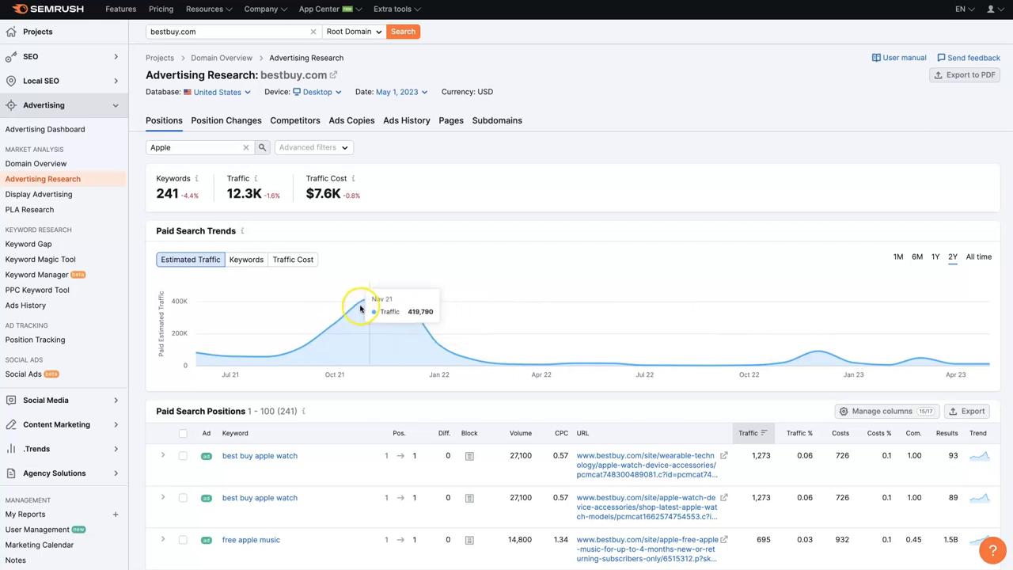
mouse_move(304, 346)
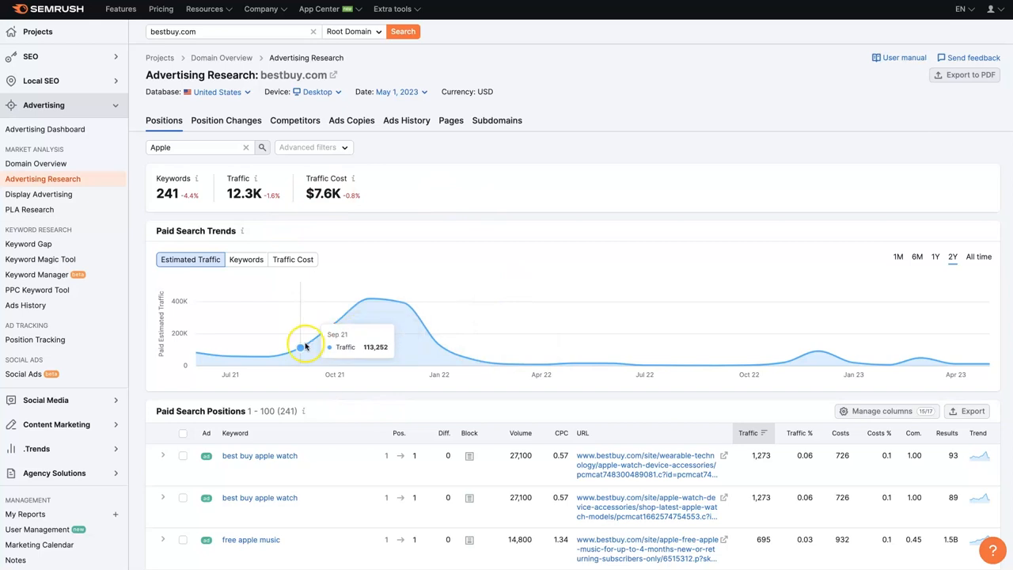
mouse_move(536, 305)
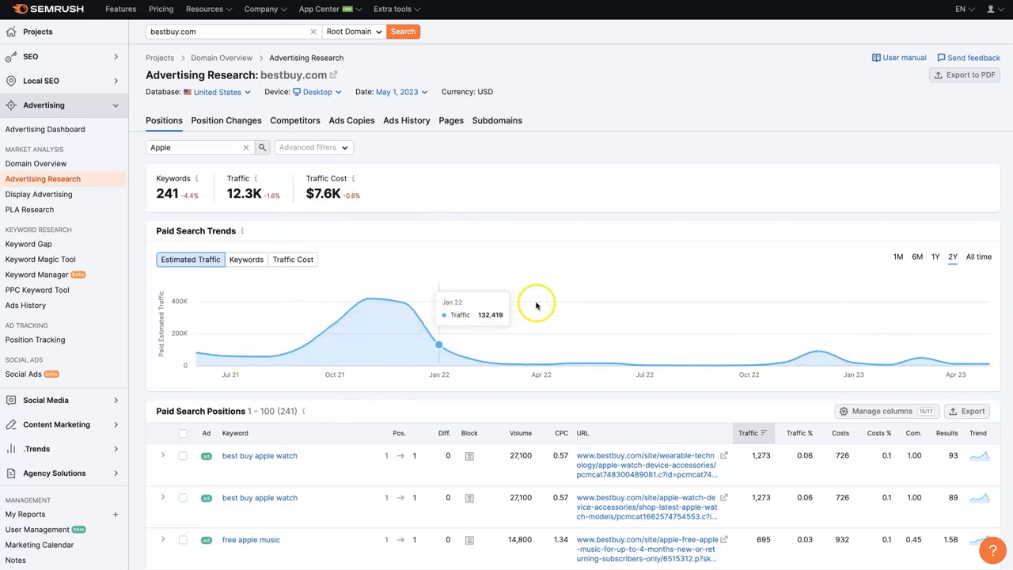
mouse_move(369, 301)
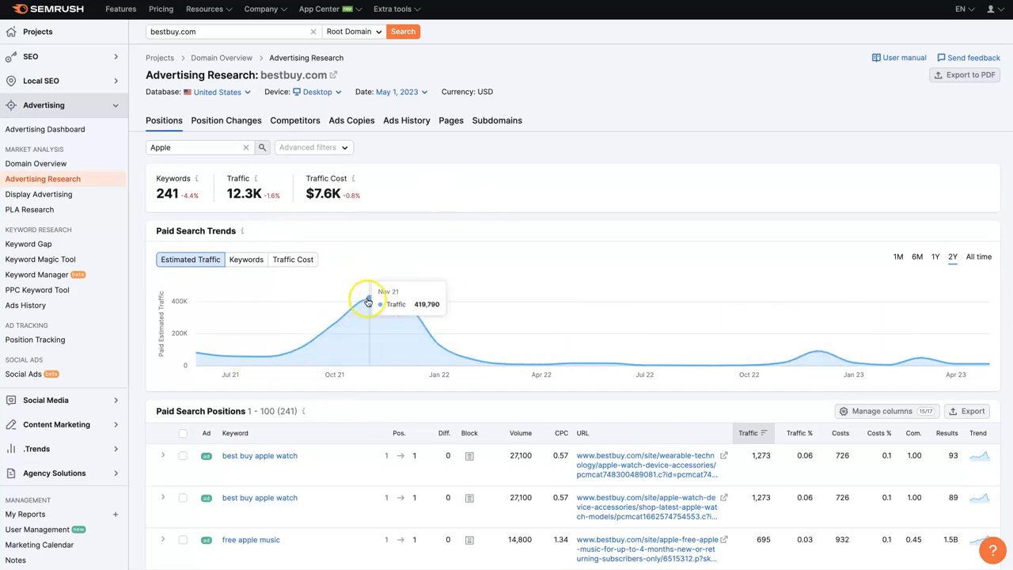
mouse_move(823, 332)
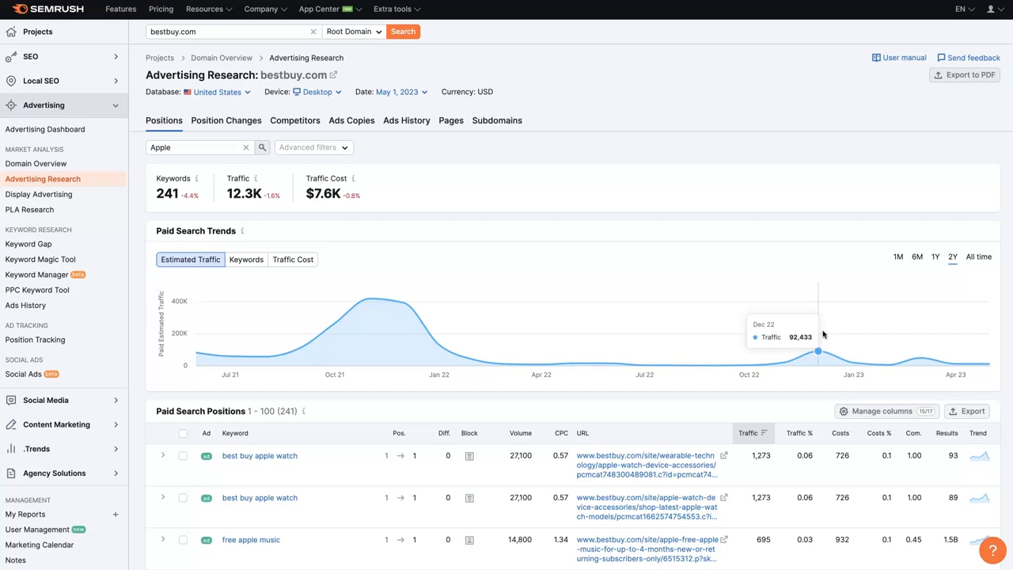
mouse_move(803, 334)
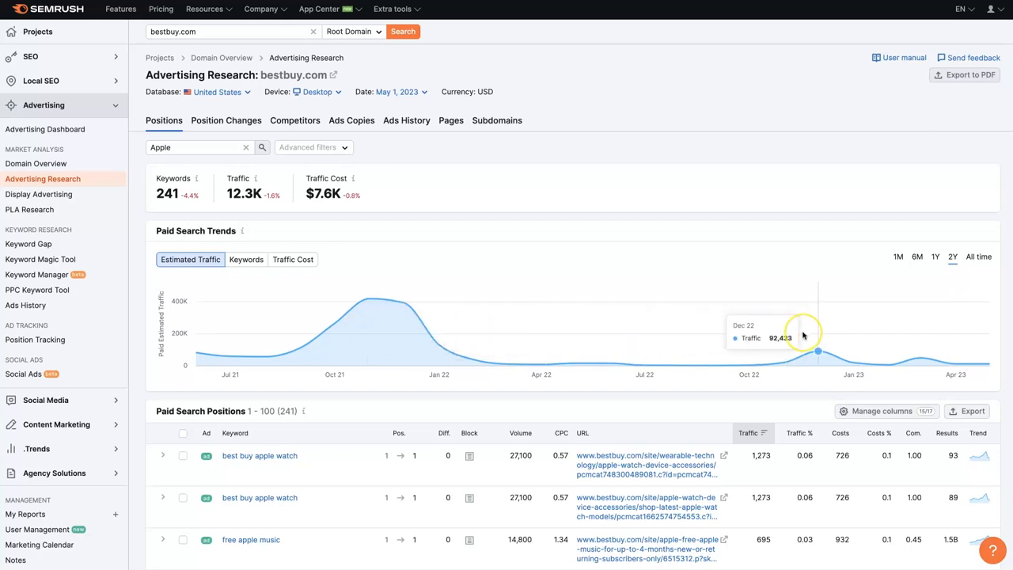
mouse_move(621, 299)
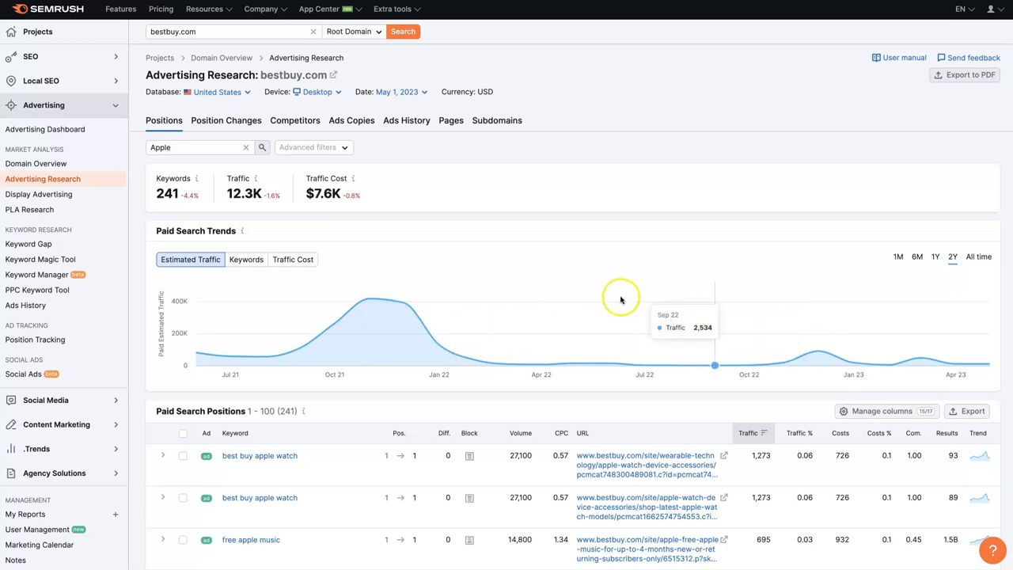
mouse_move(267, 79)
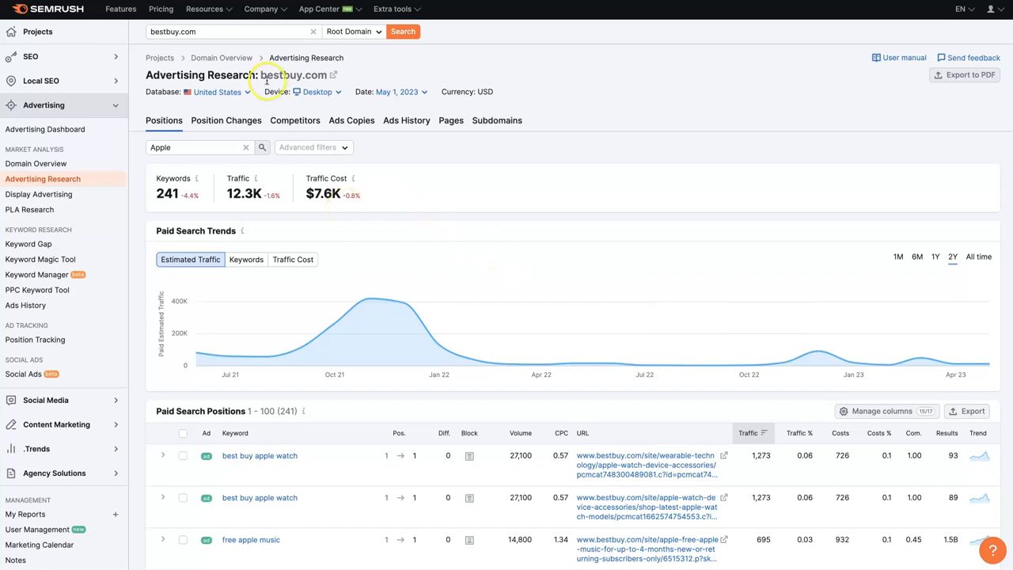
mouse_move(474, 330)
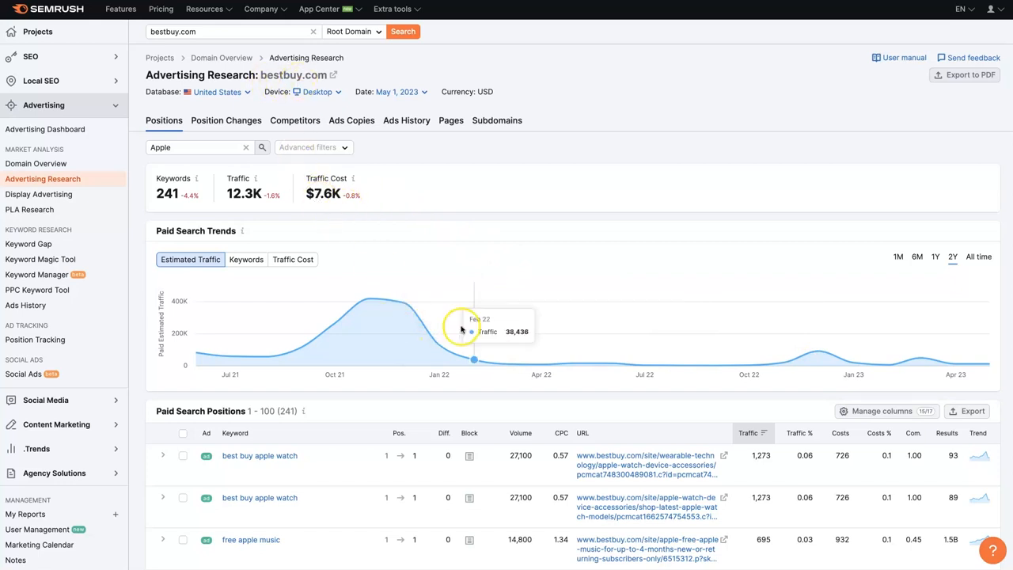
mouse_move(973, 342)
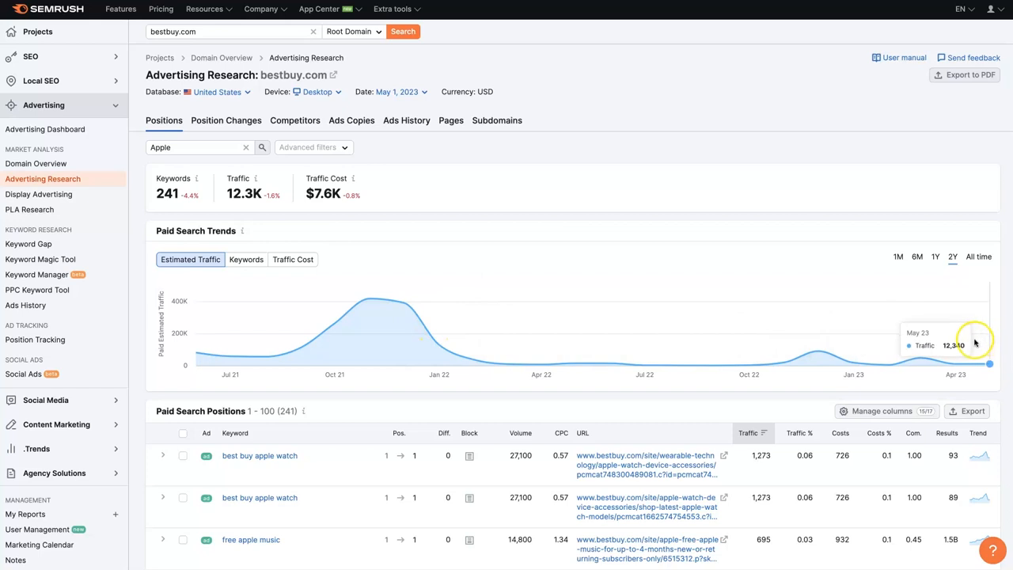
mouse_move(681, 265)
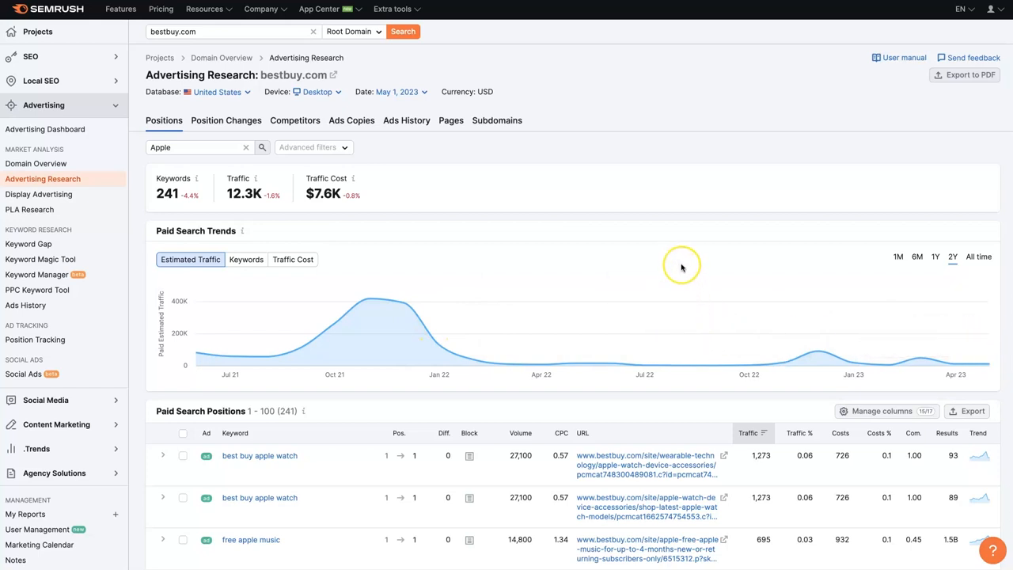
mouse_move(681, 269)
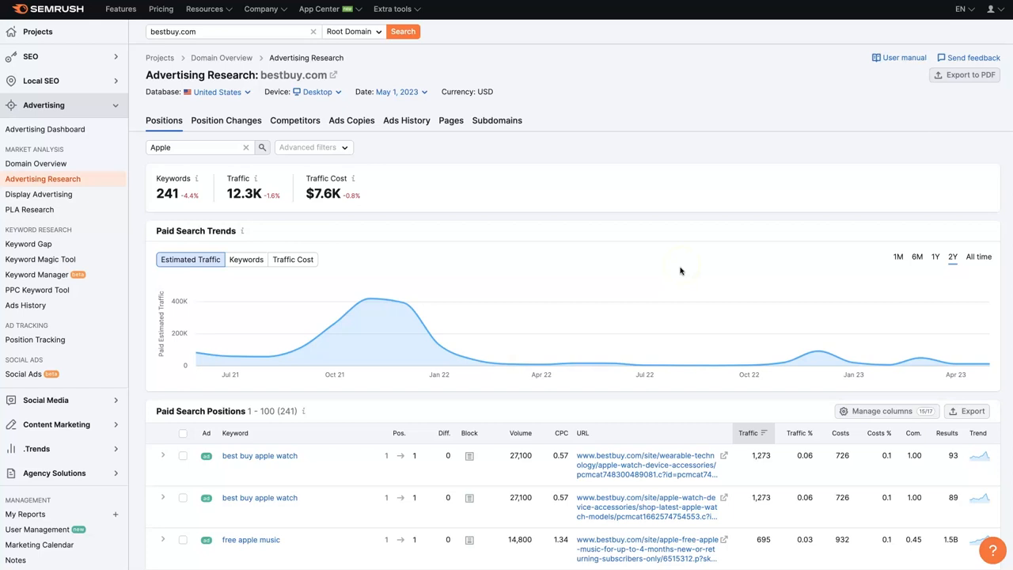
mouse_move(676, 275)
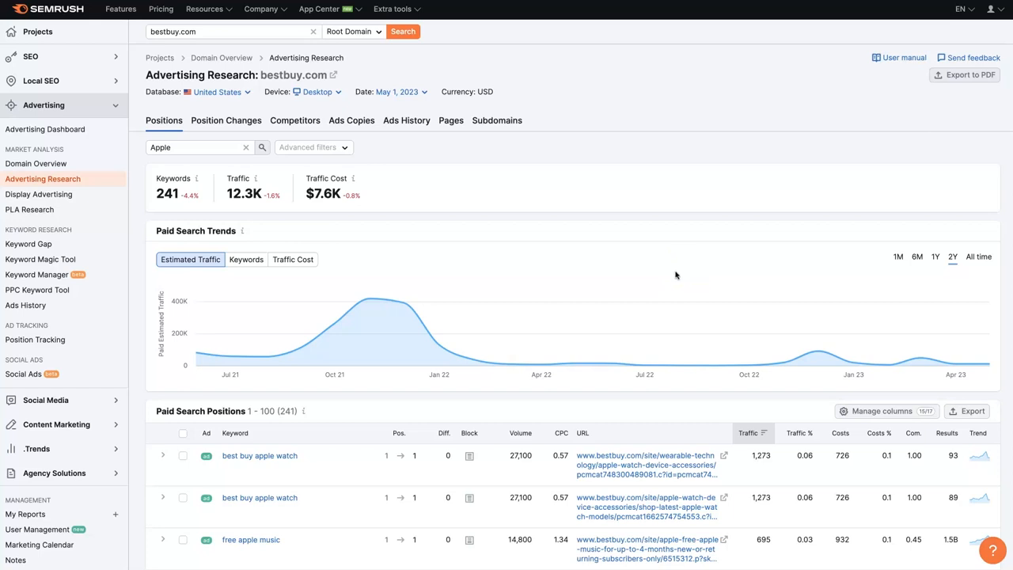
scroll(down, 3)
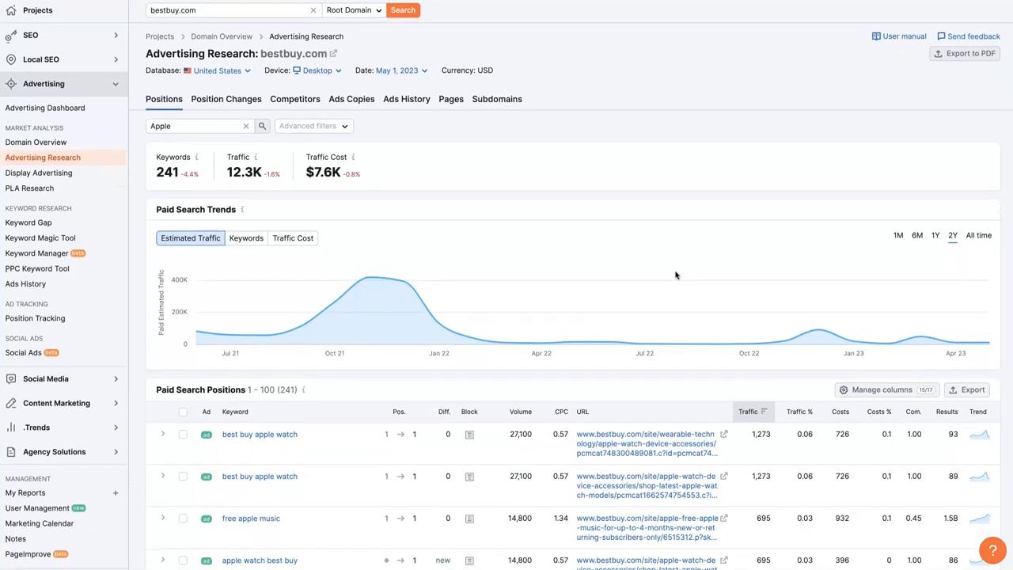
scroll(down, 3)
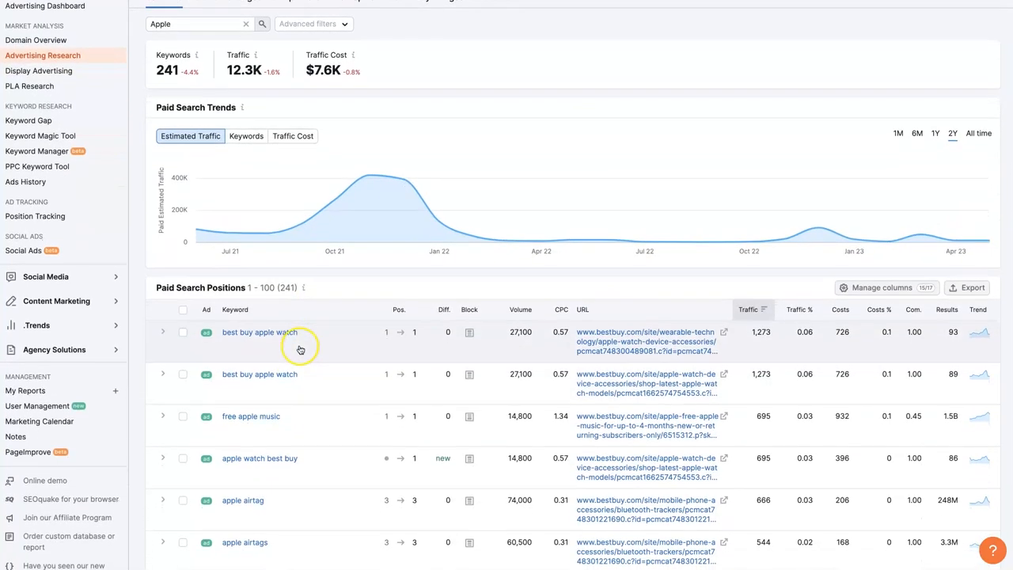
scroll(down, 3)
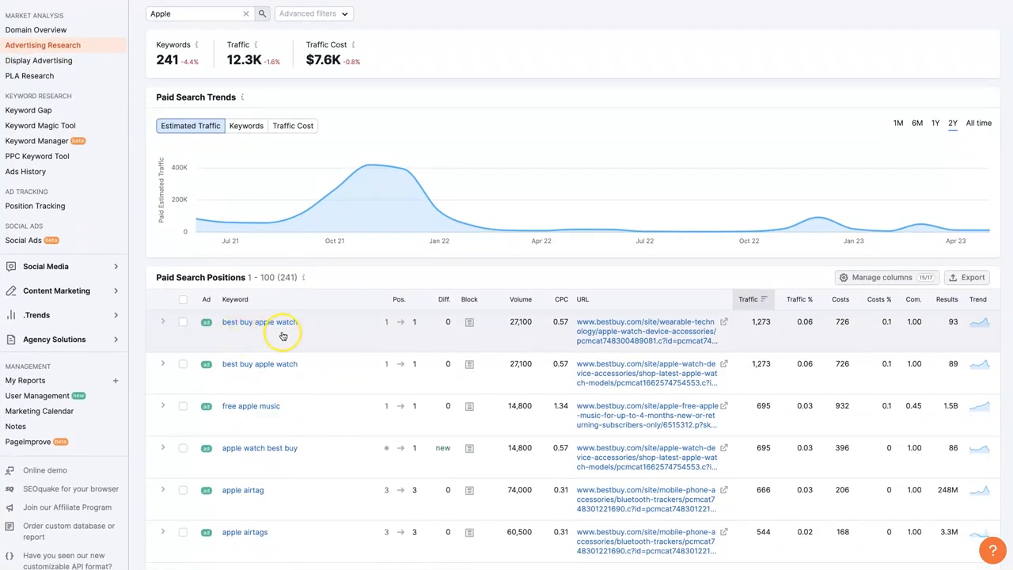
scroll(down, 3)
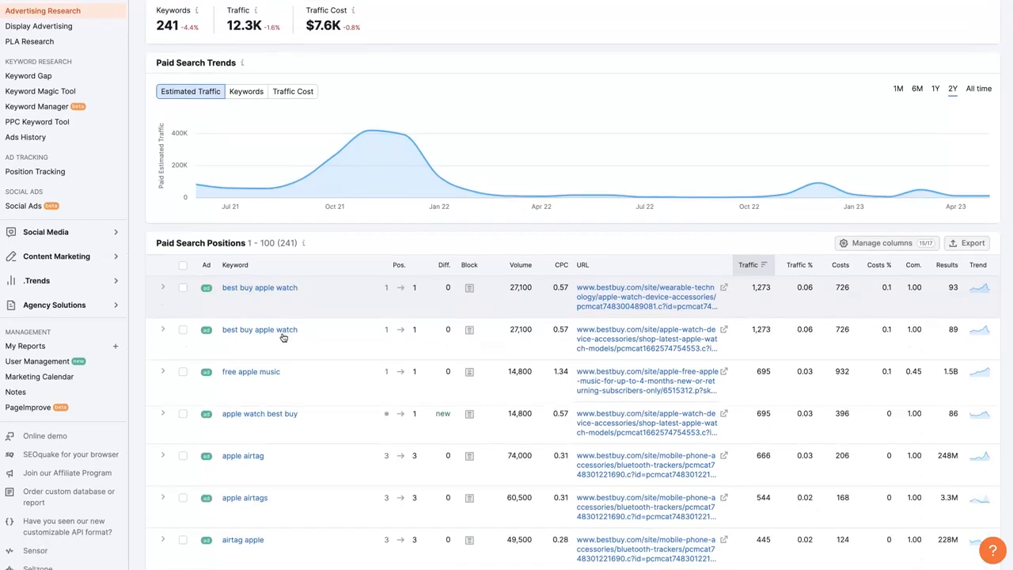
scroll(down, 3)
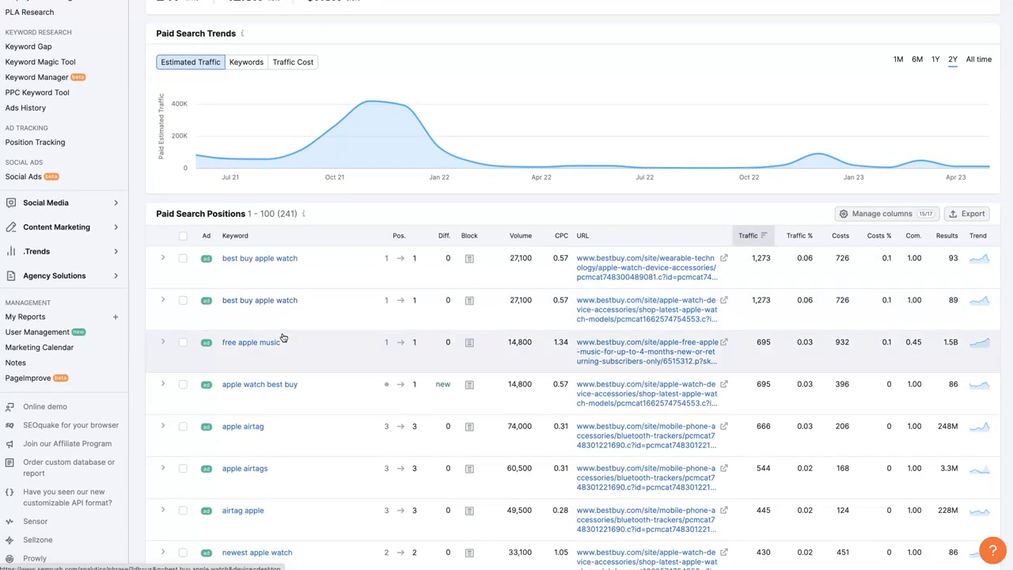
scroll(down, 3)
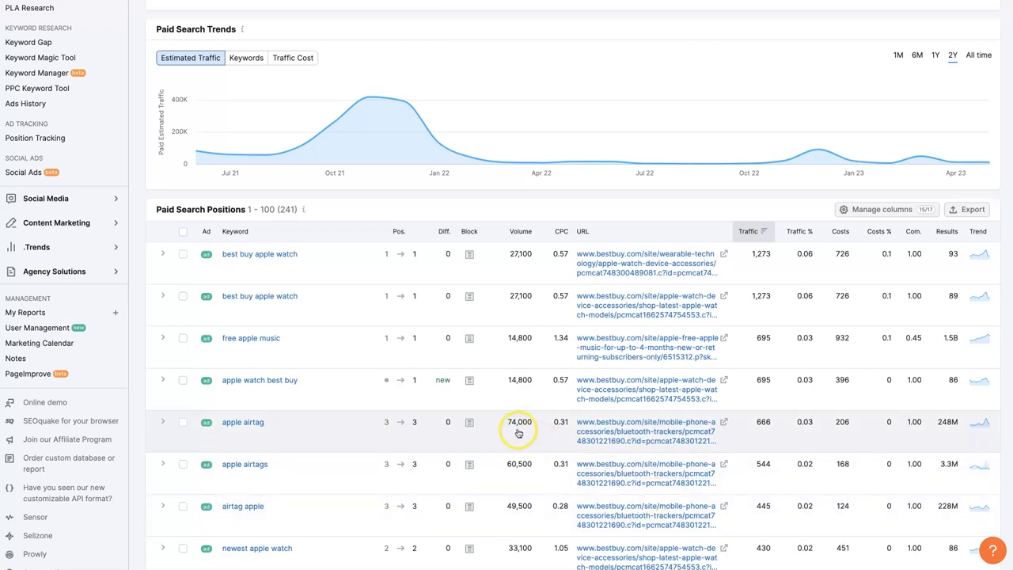
mouse_move(266, 428)
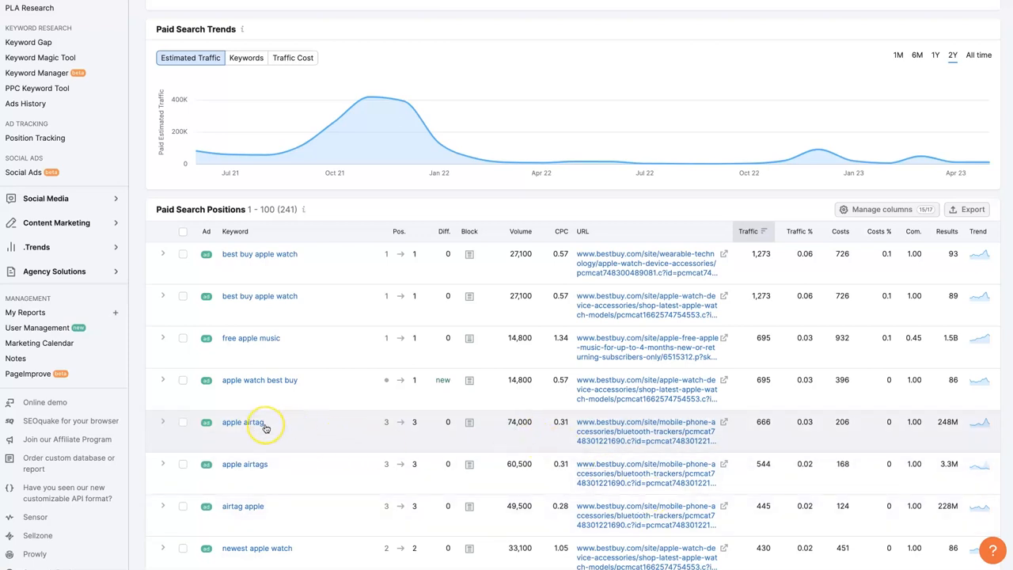
scroll(down, 3)
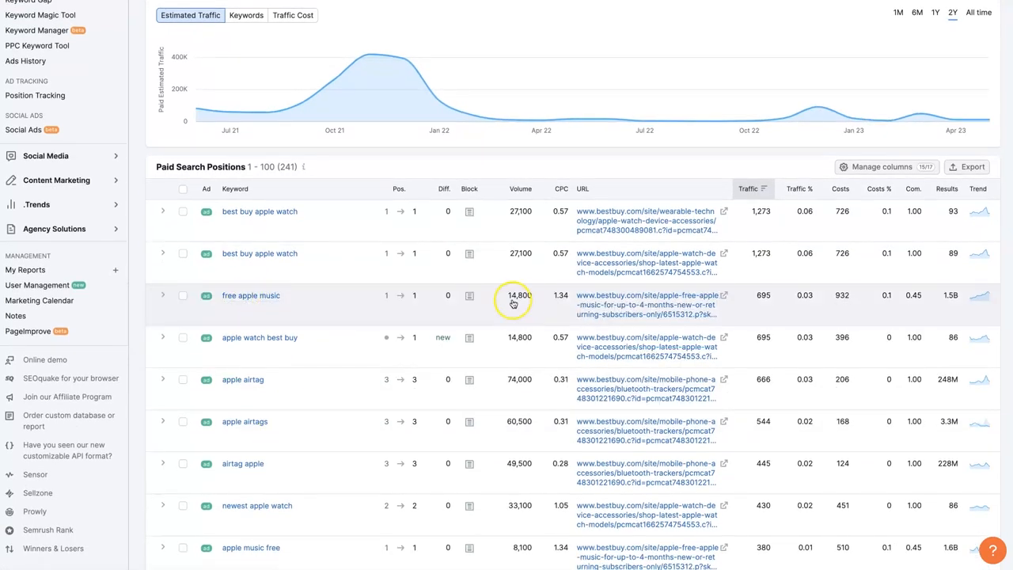
scroll(down, 3)
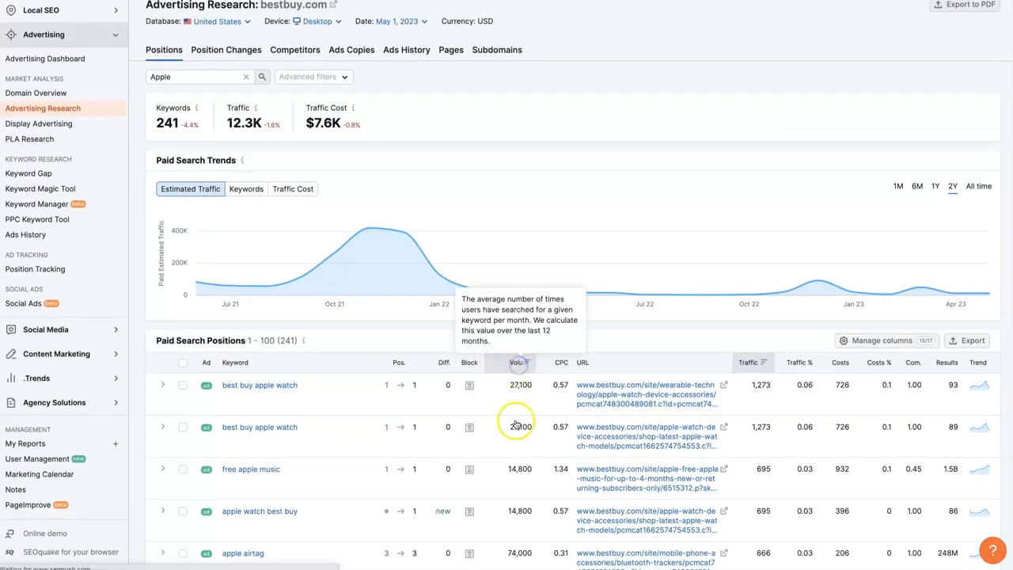
Step: Sort the Apple keyword table by Volume descending, putting apple airtag (74,000) on top
click(528, 363)
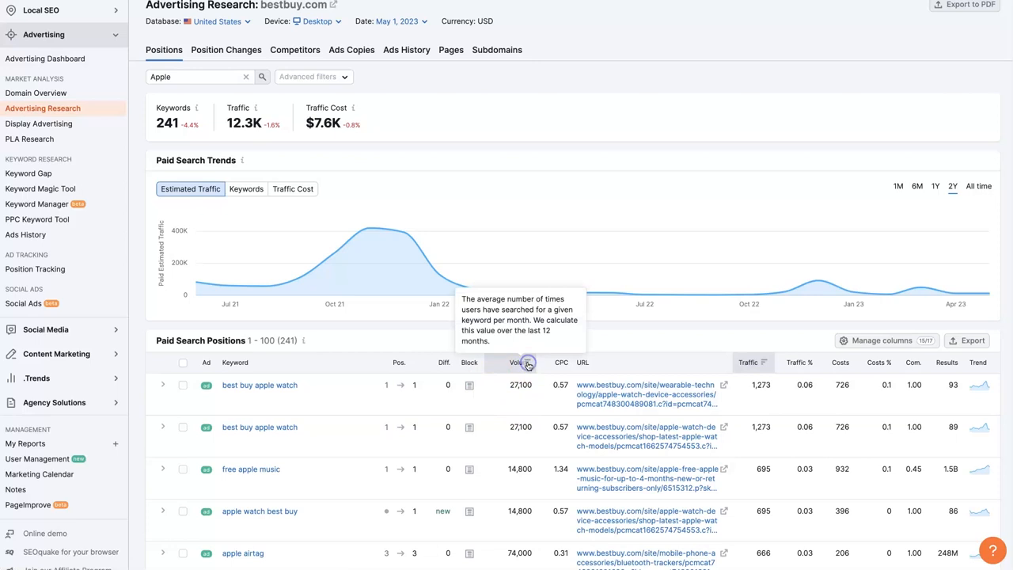
scroll(down, 3)
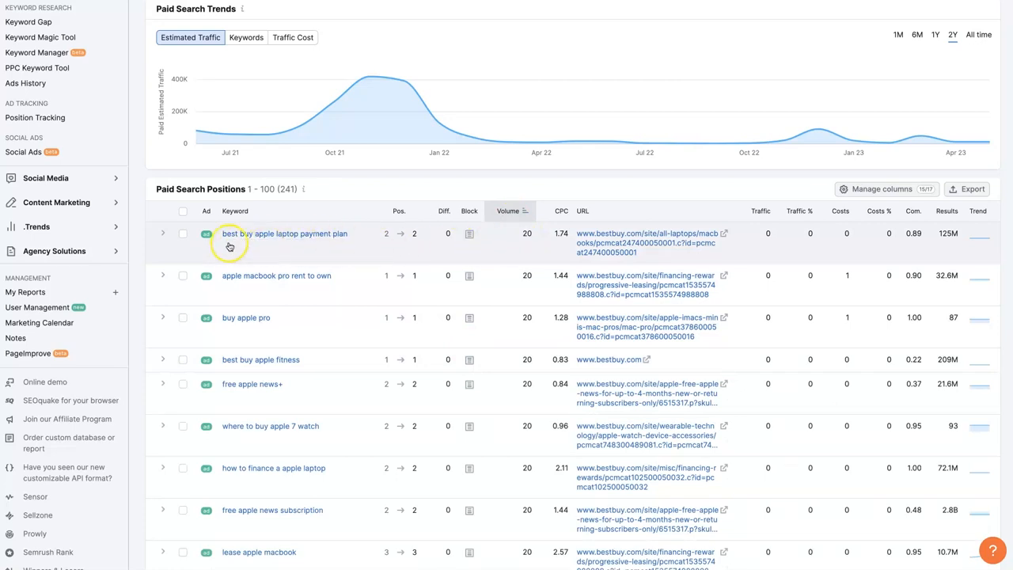
mouse_move(287, 246)
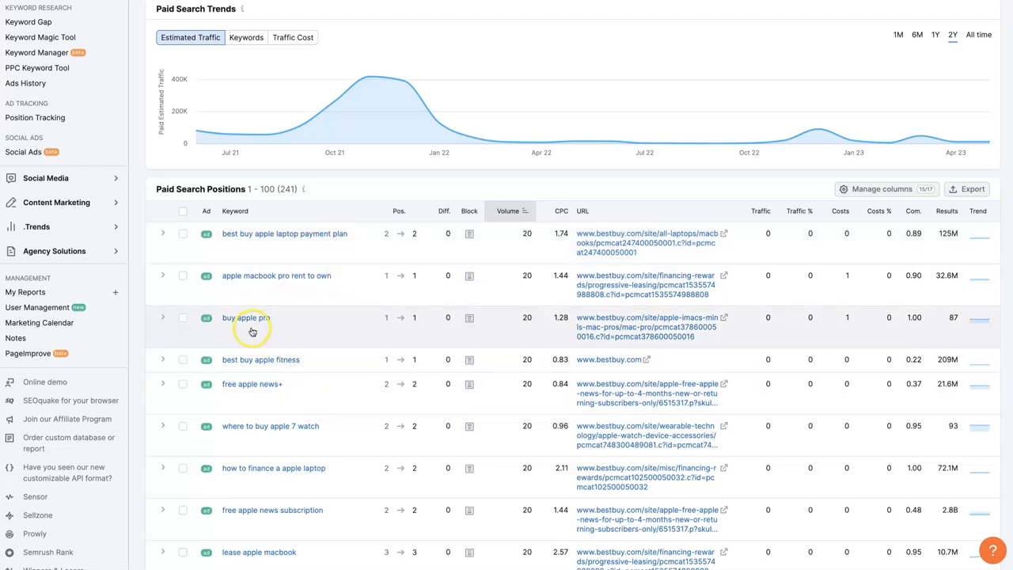
scroll(down, 3)
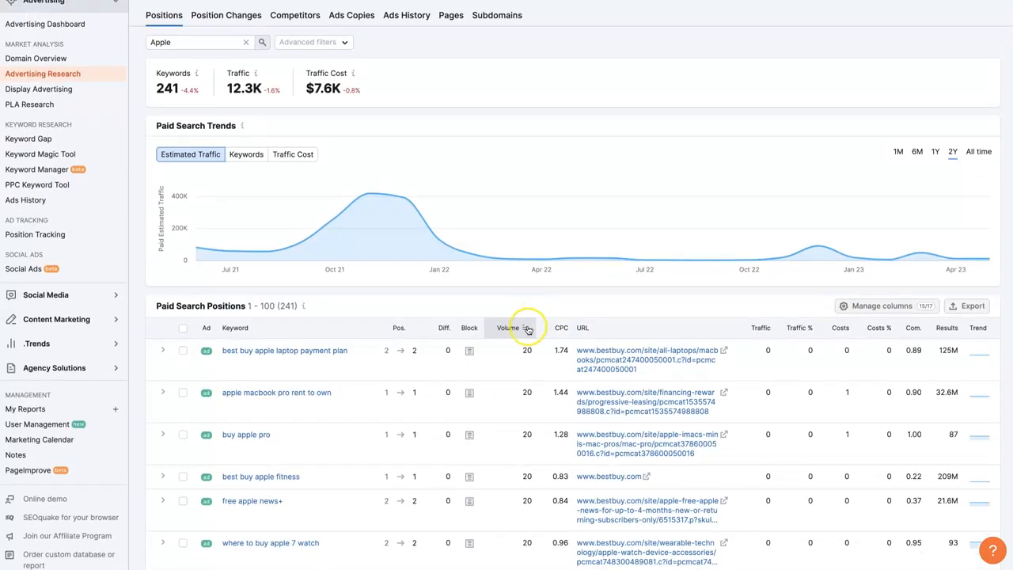
click(508, 328)
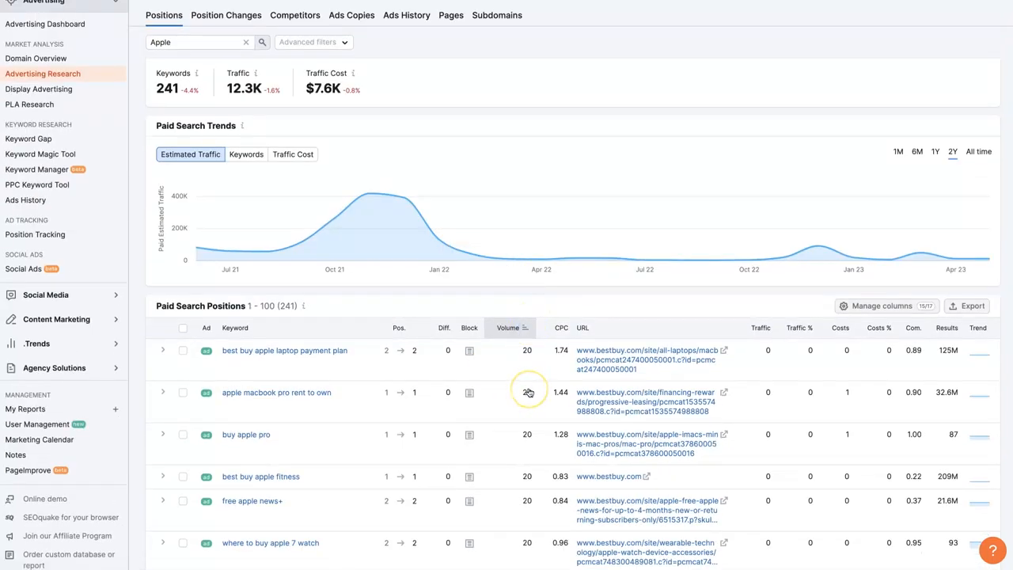
click(507, 327)
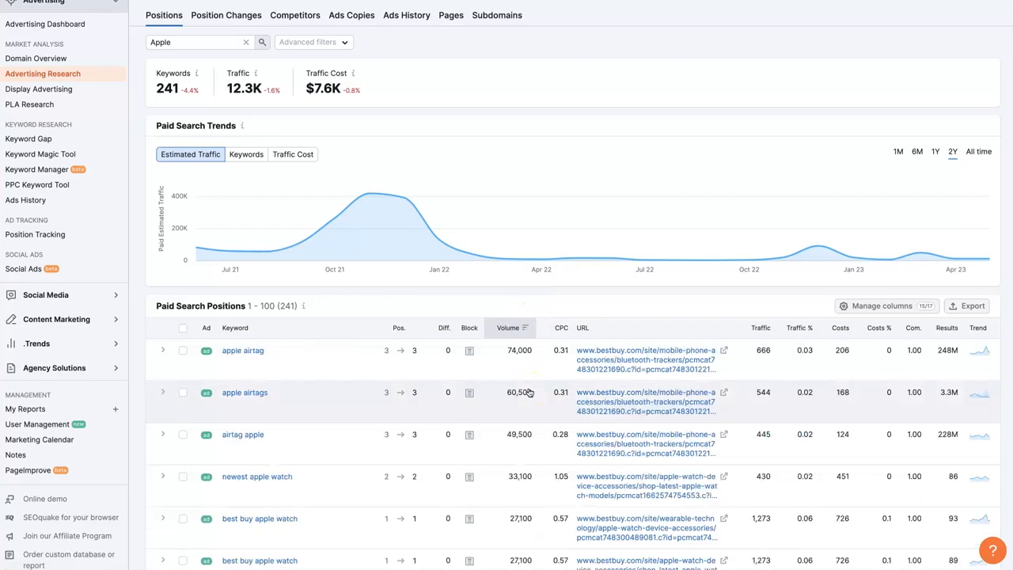
scroll(down, 3)
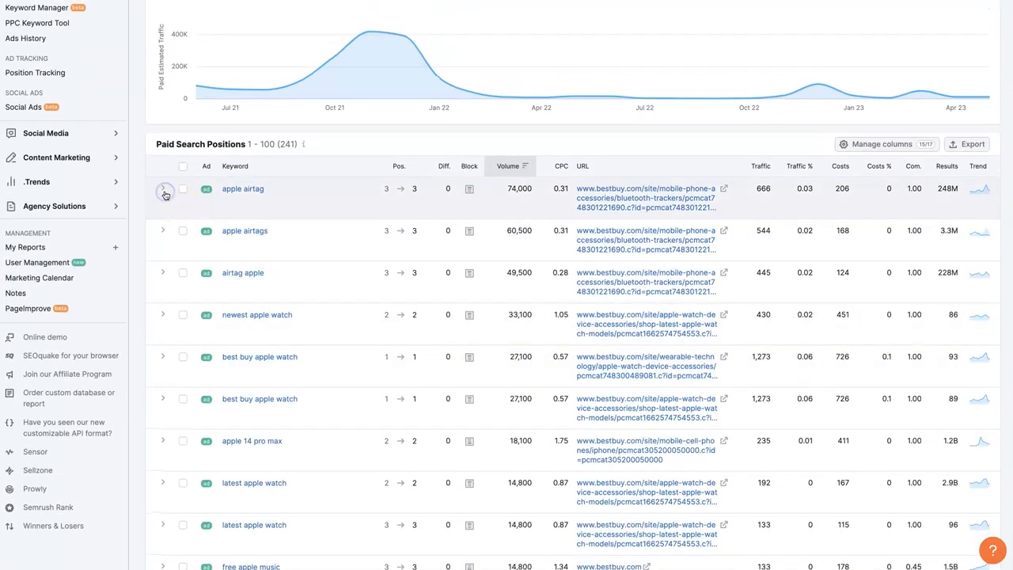
Step: Expand the apple airtag row and go to its Best Buy Bluetooth Trackers landing page
click(162, 189)
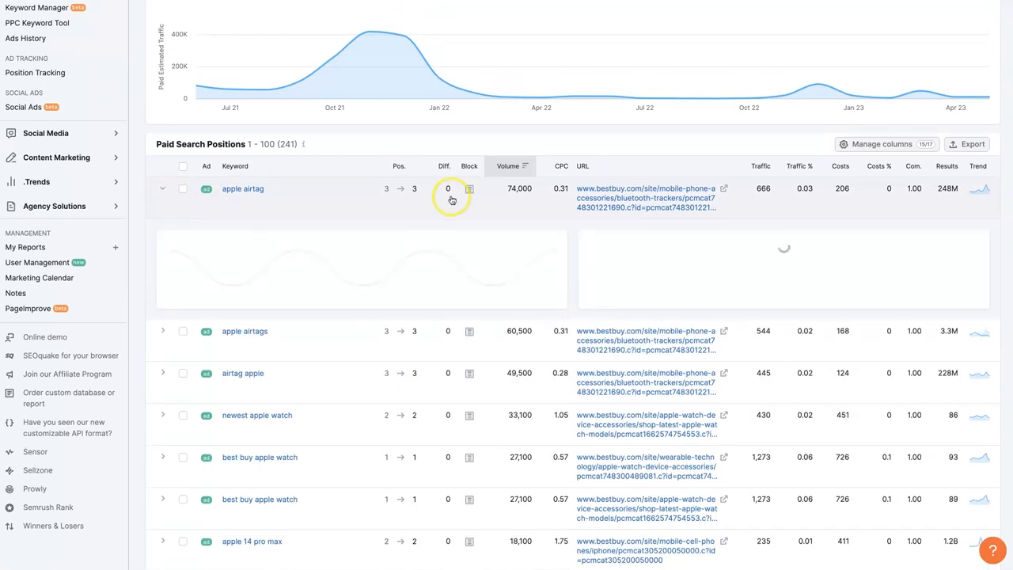
click(163, 188)
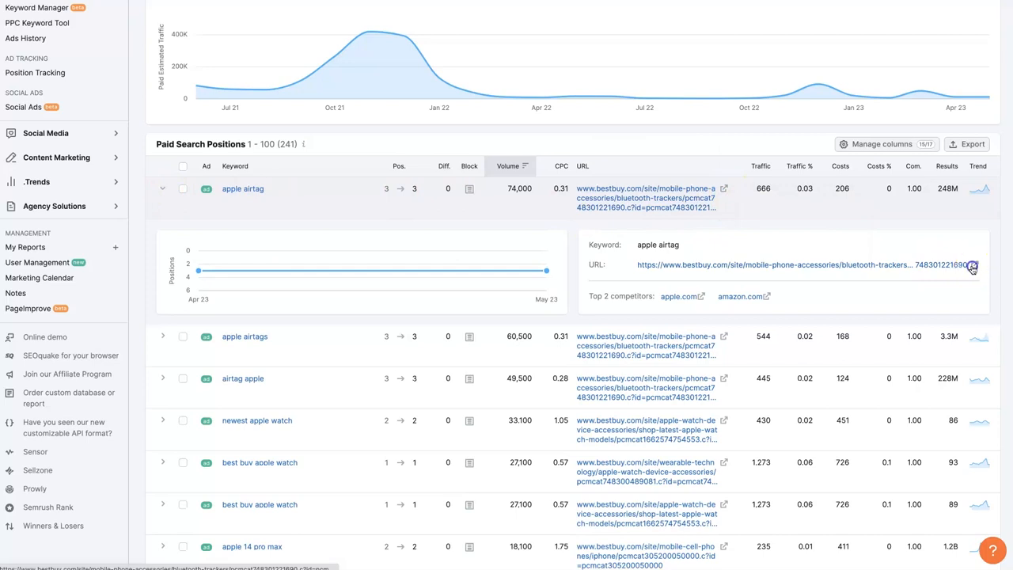
click(972, 264)
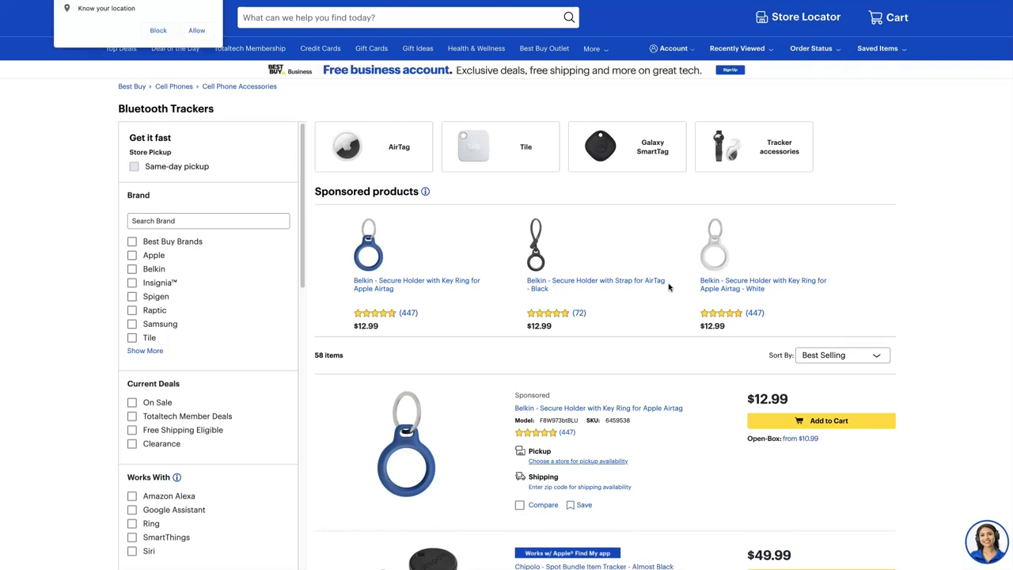
mouse_move(669, 288)
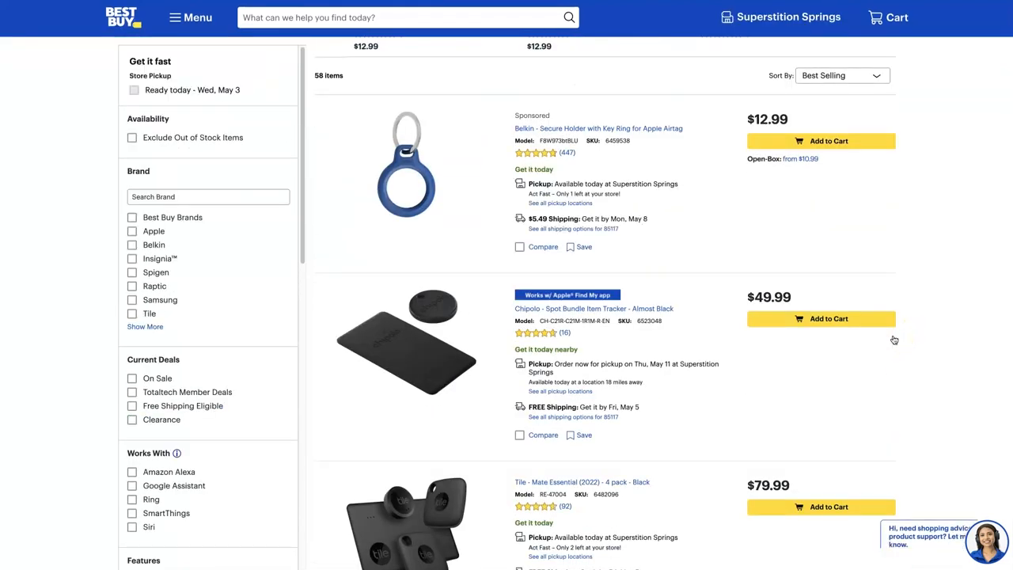
scroll(down, 3)
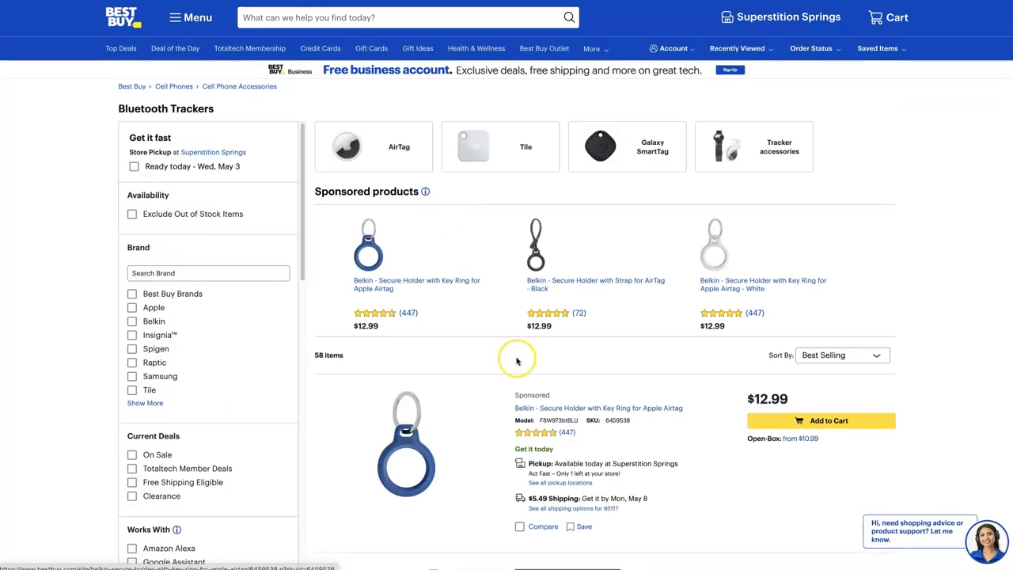
scroll(down, 3)
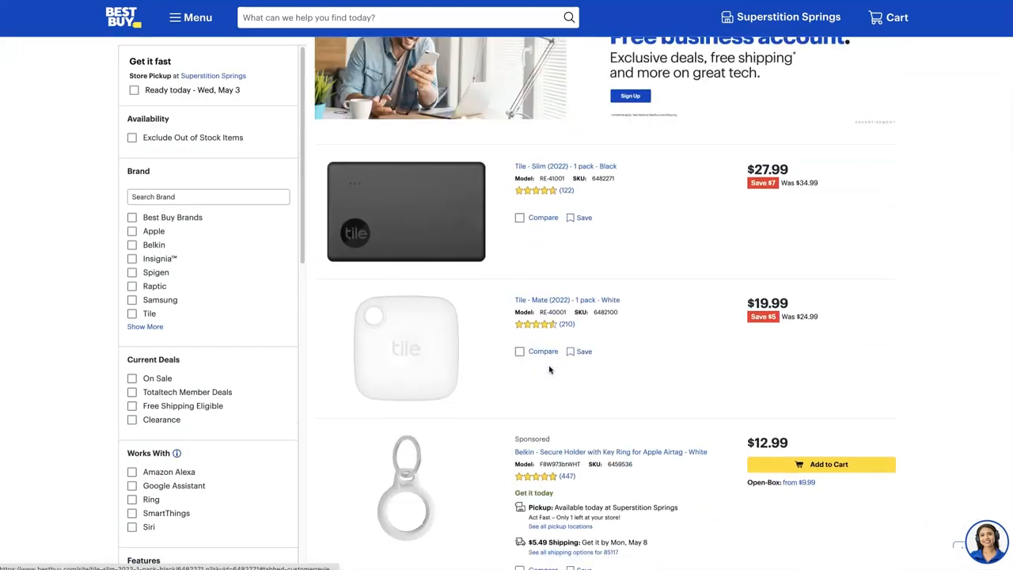
scroll(down, 3)
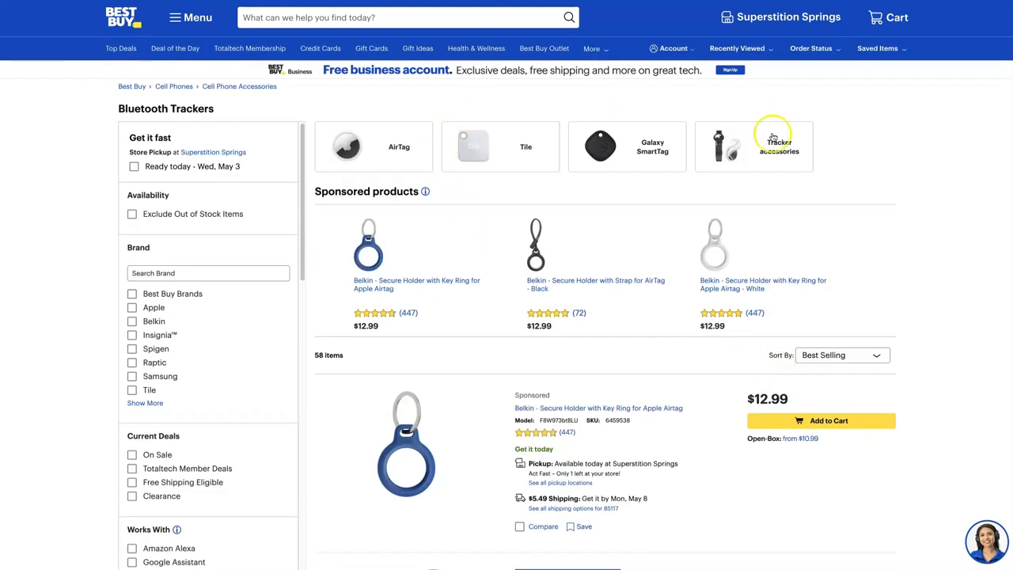
mouse_move(628, 146)
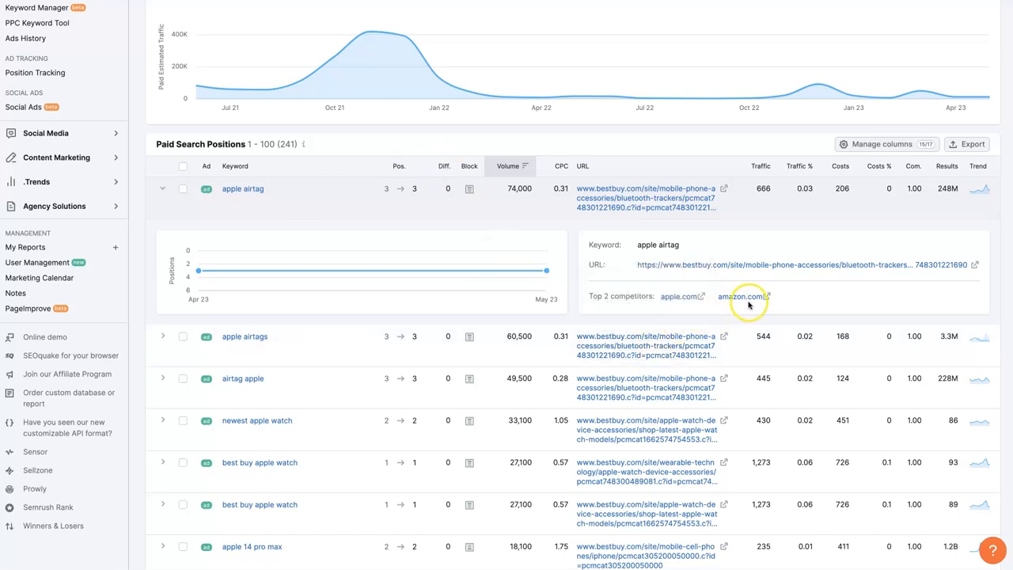
mouse_move(834, 296)
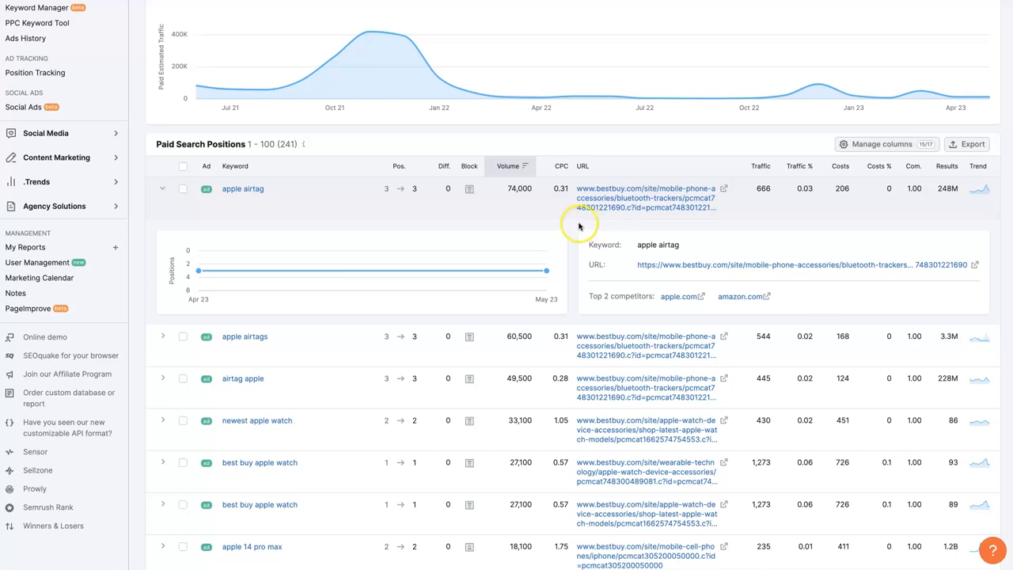
Step: Scroll the expanded apple airtag details showing apple.com and amazon.com as top competitors
scroll(down, 3)
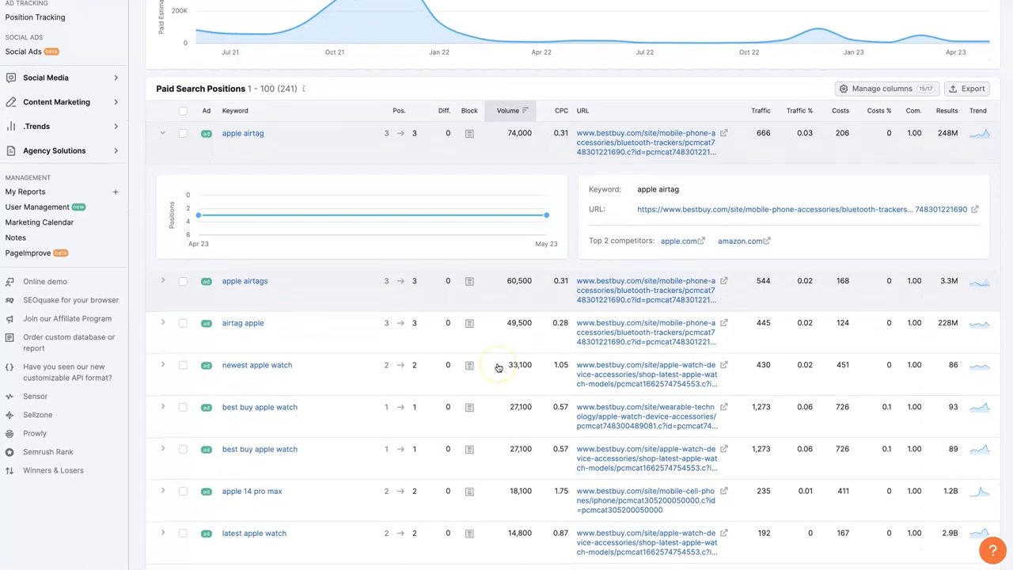
scroll(up, 3)
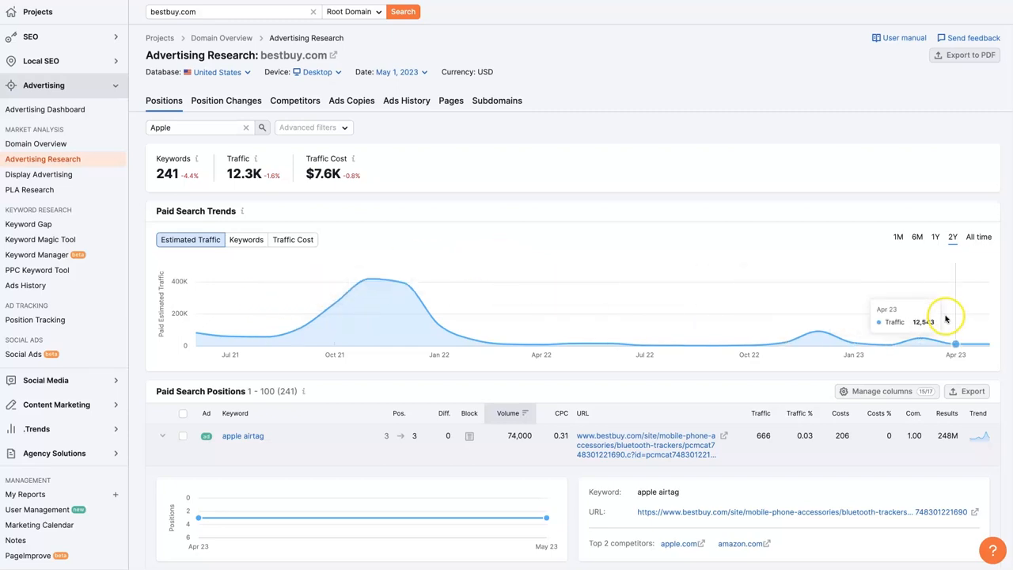
mouse_move(922, 325)
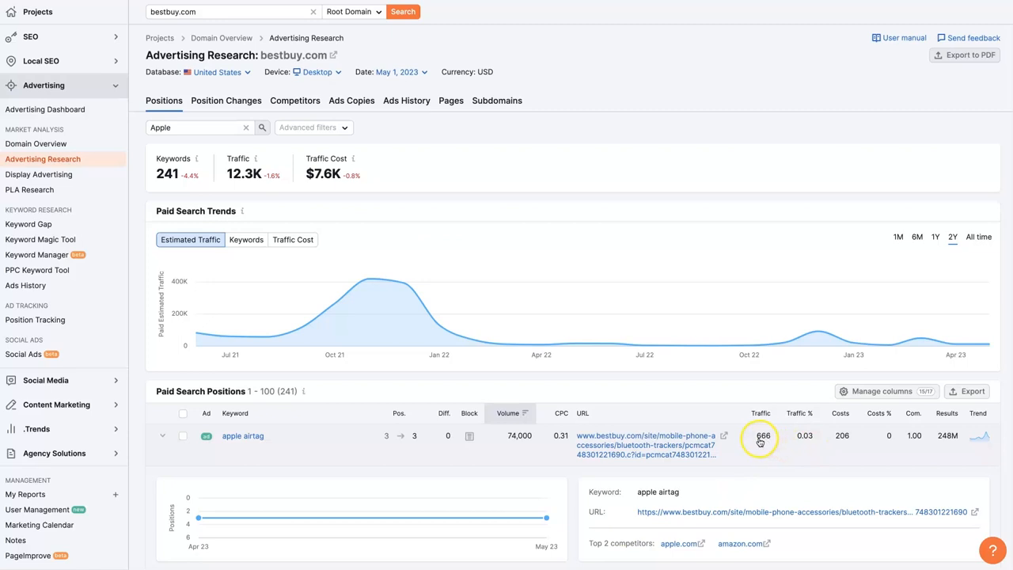
mouse_move(770, 441)
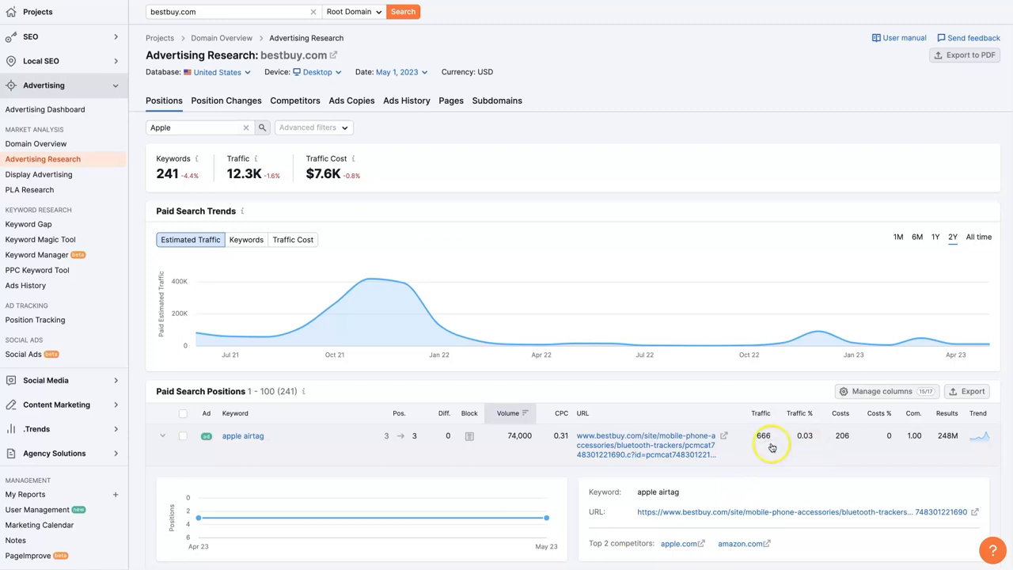
mouse_move(827, 447)
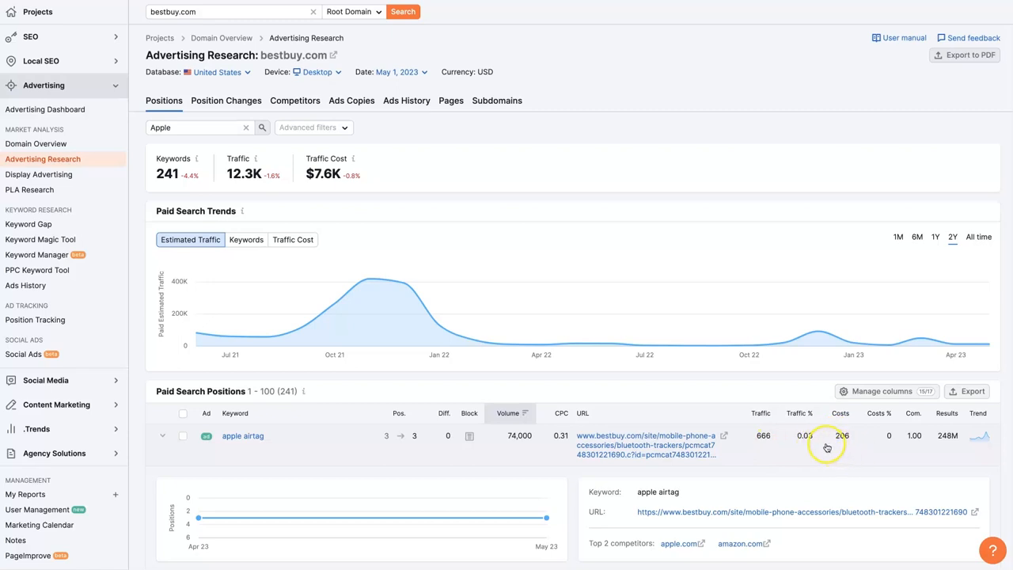
mouse_move(846, 441)
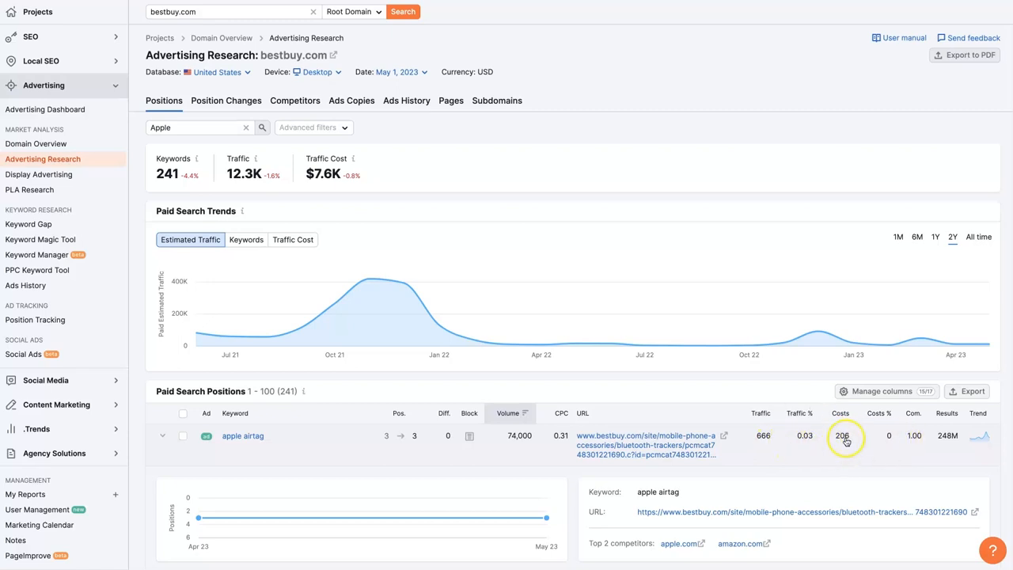
mouse_move(899, 443)
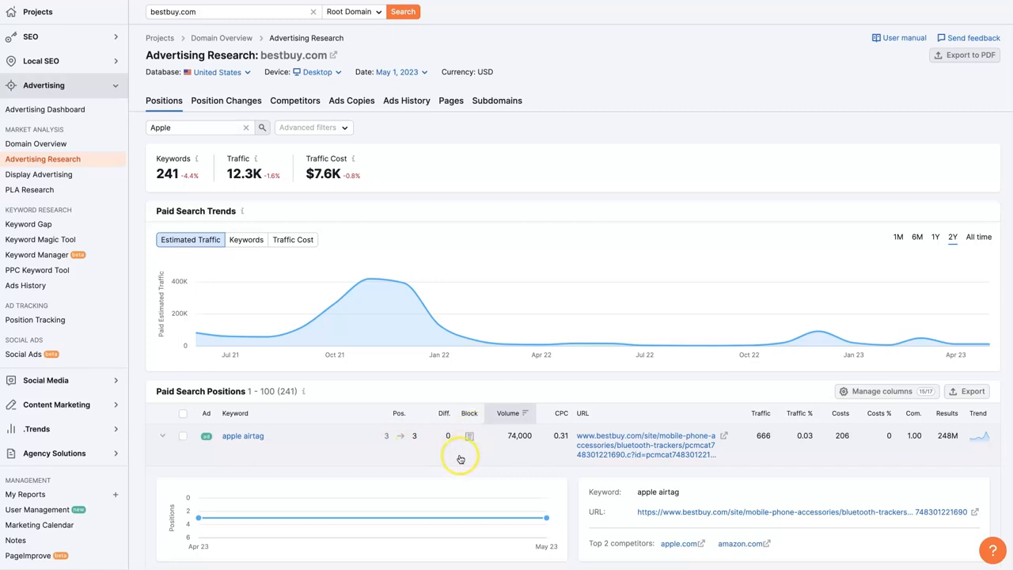
mouse_move(330, 107)
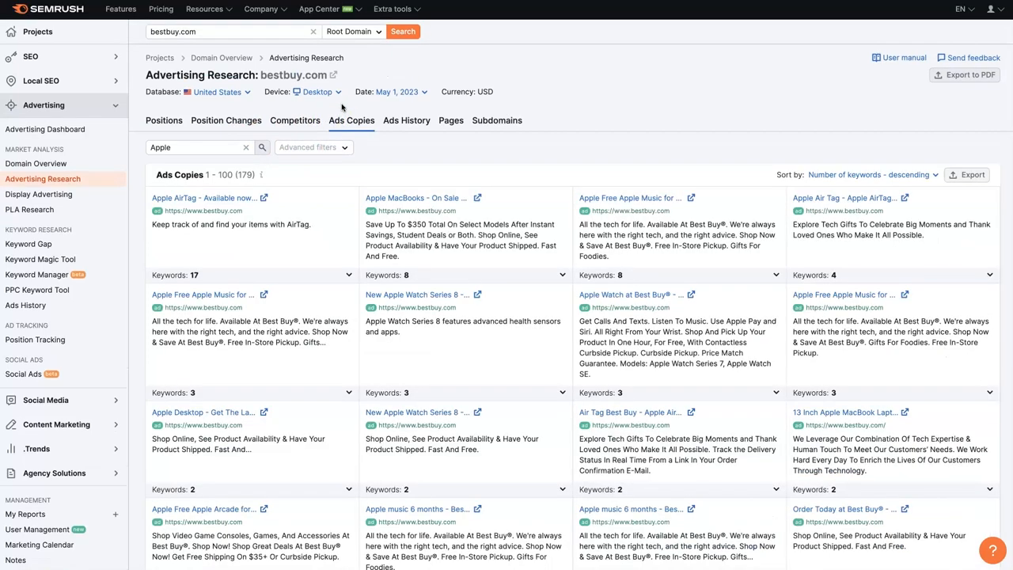
mouse_move(679, 208)
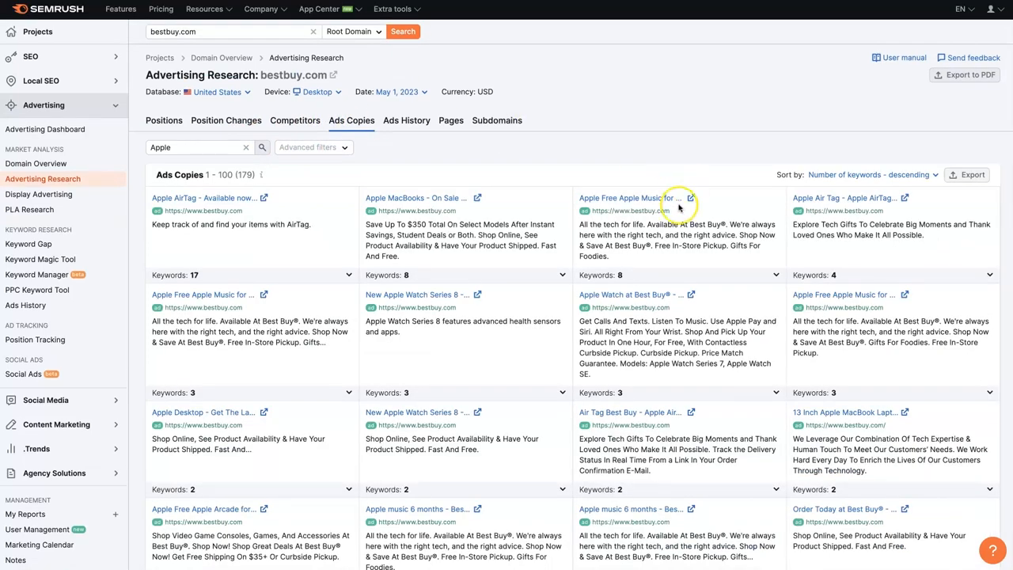
mouse_move(649, 339)
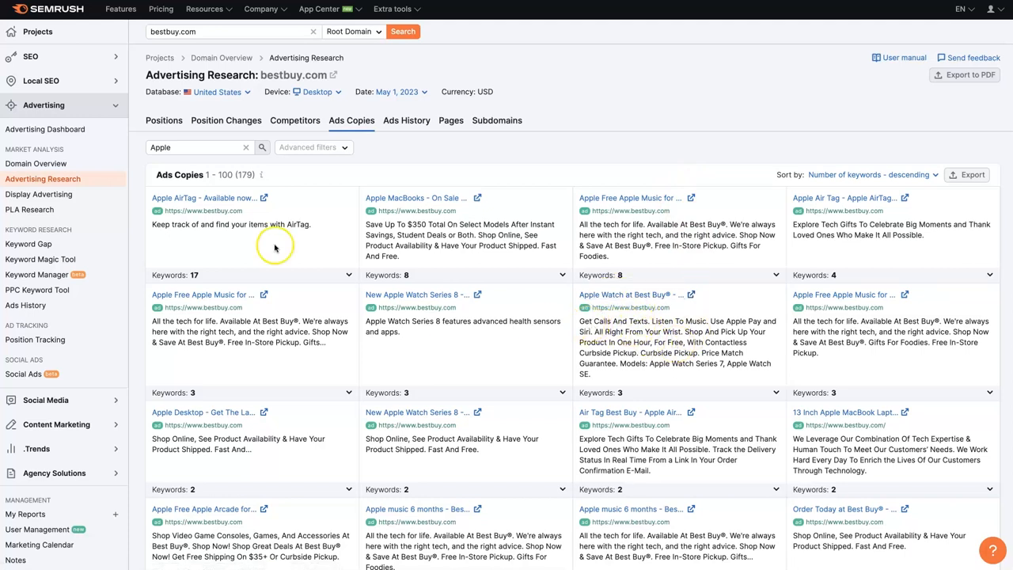
Step: Switch to bestbuy.com's Ads Copies report, listing 179 Apple-filtered ads
click(199, 147)
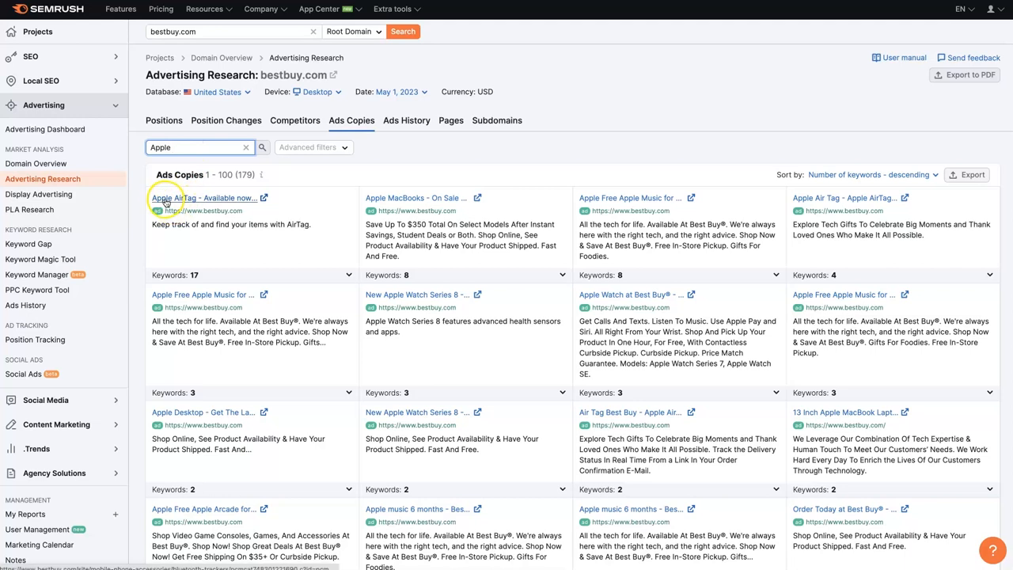
mouse_move(175, 238)
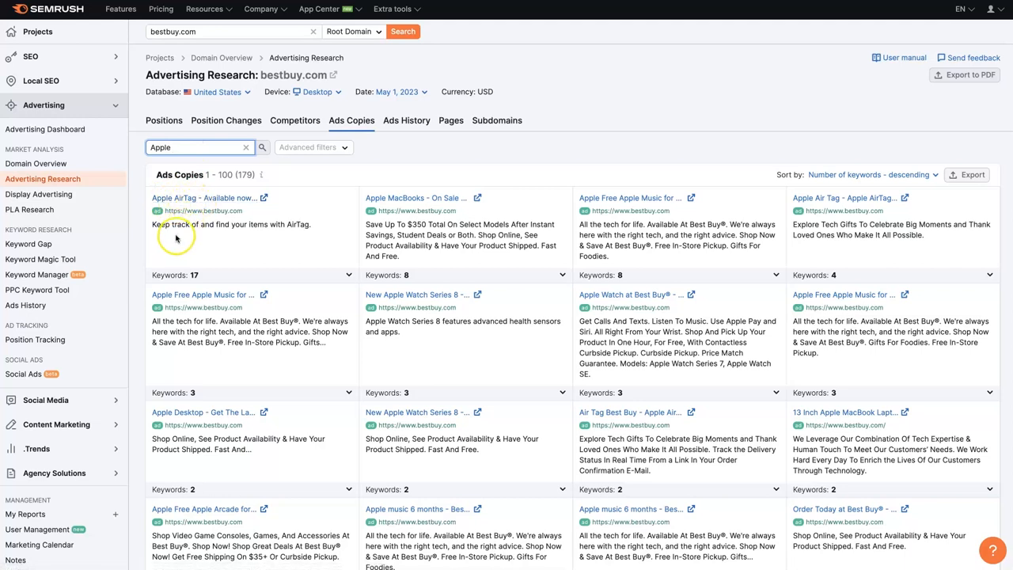
mouse_move(244, 235)
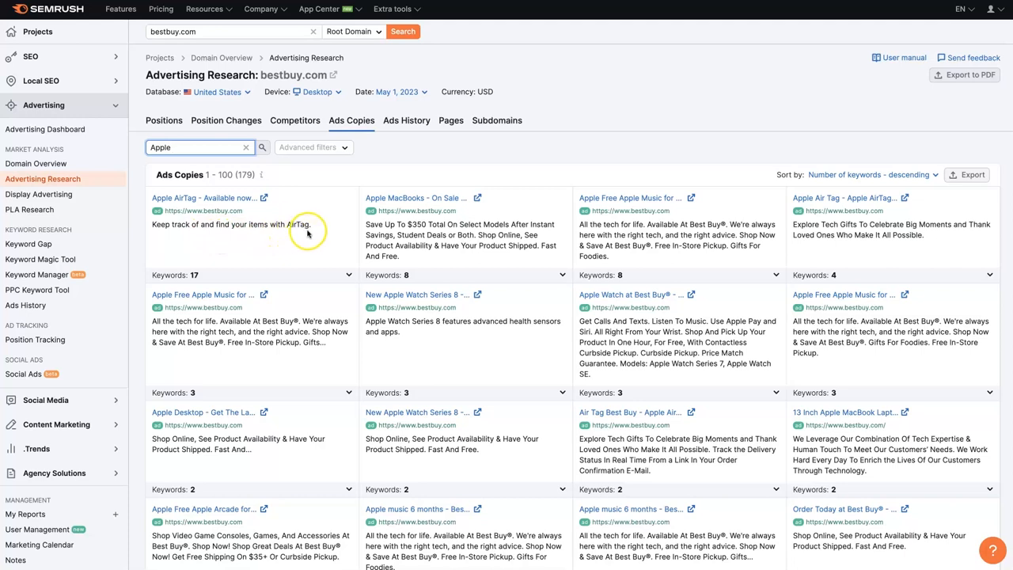
mouse_move(190, 247)
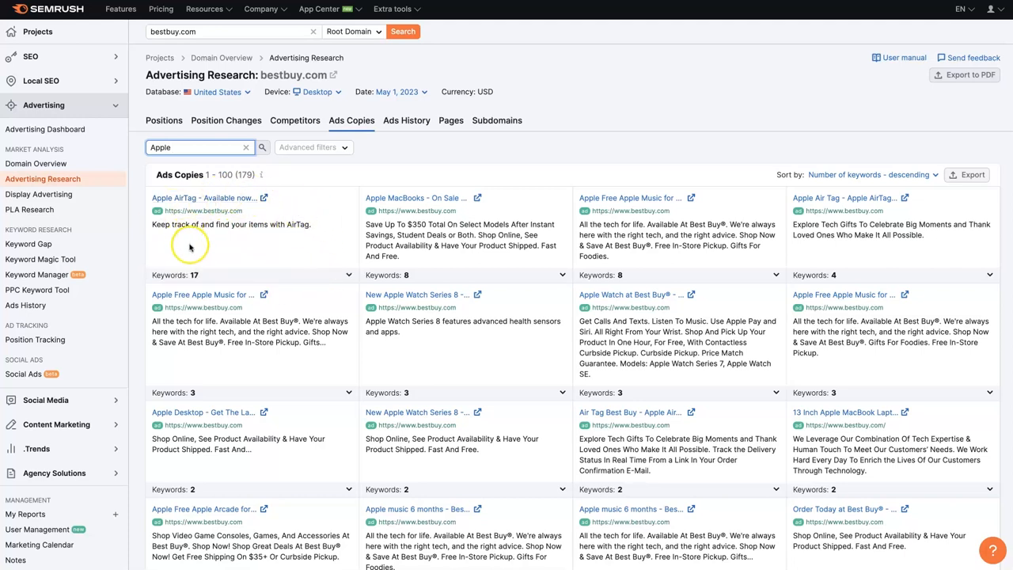
click(348, 274)
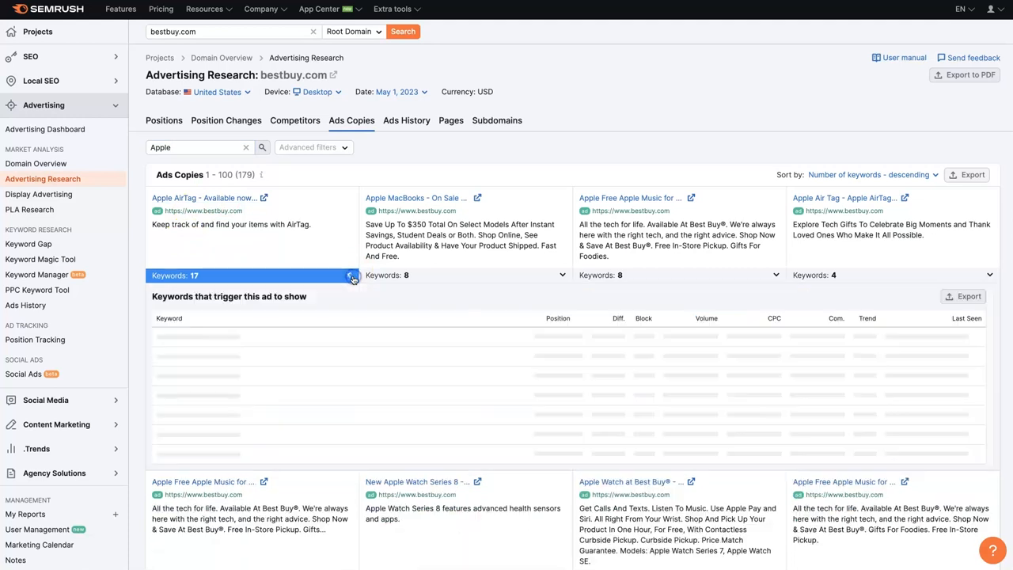
click(351, 274)
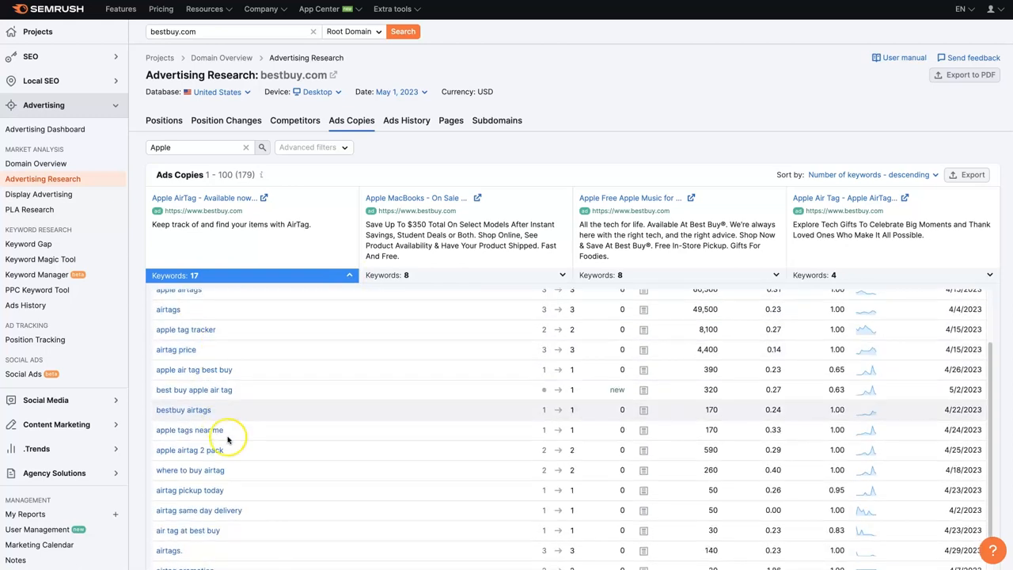
scroll(down, 3)
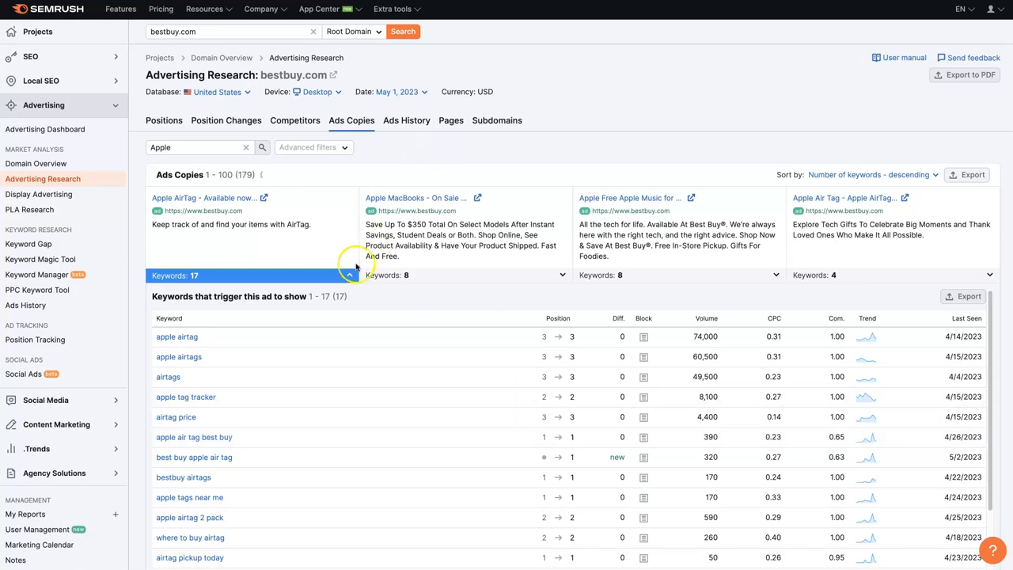
click(348, 275)
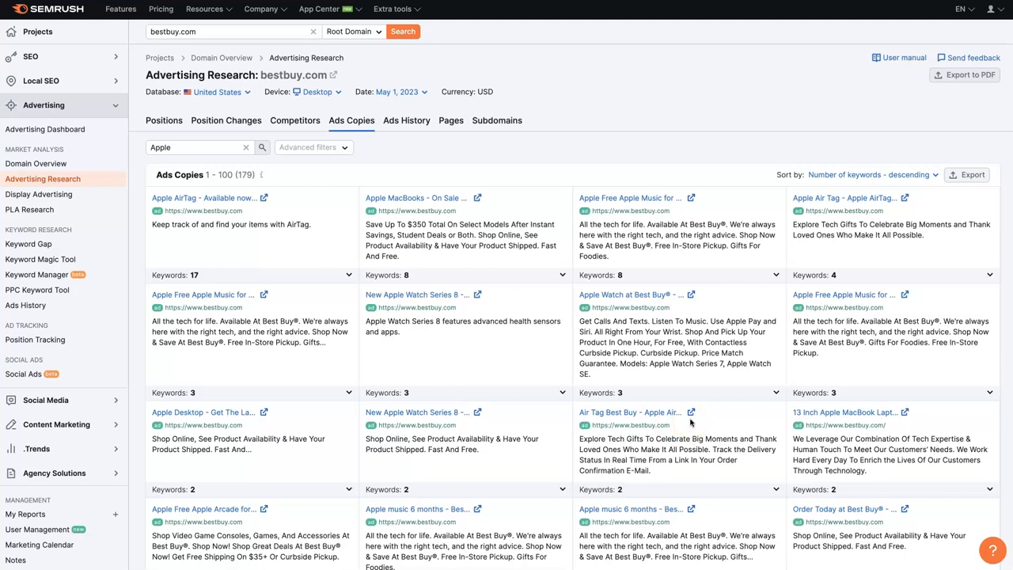
Step: Reveal apple ipad air case (1,300 volume) as the iPad Air Case ad's single trigger keyword
scroll(down, 3)
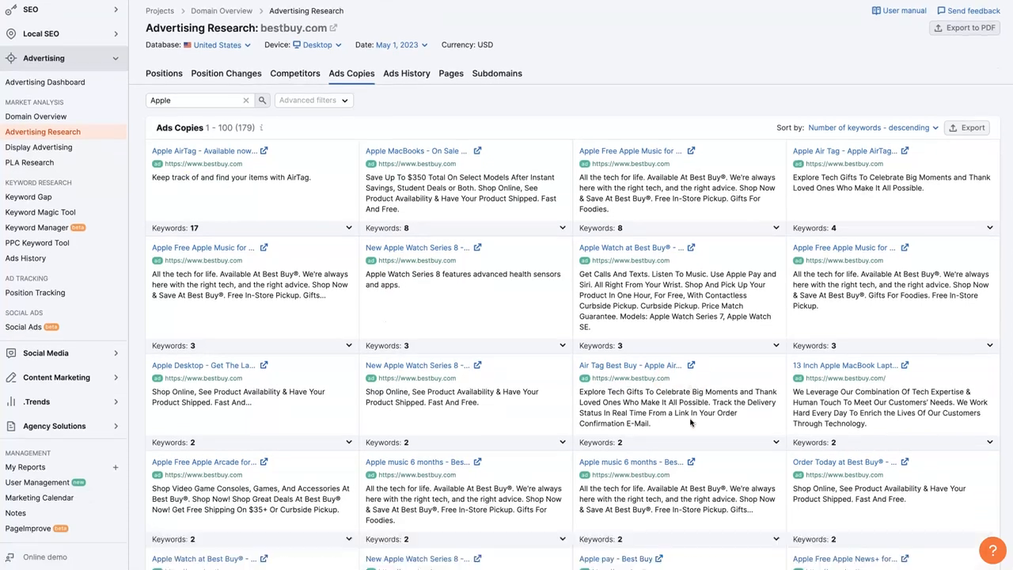
scroll(down, 3)
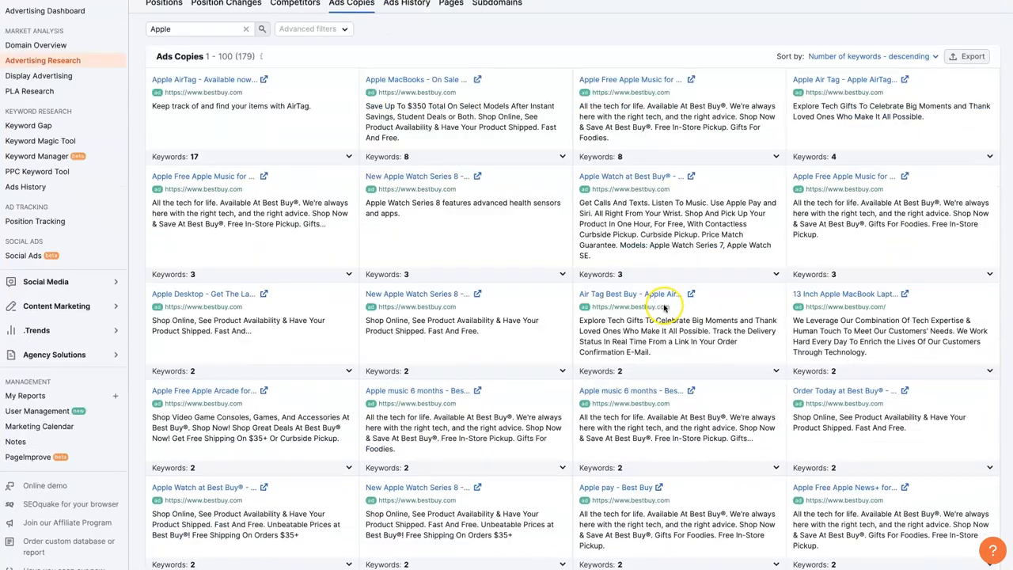
scroll(down, 3)
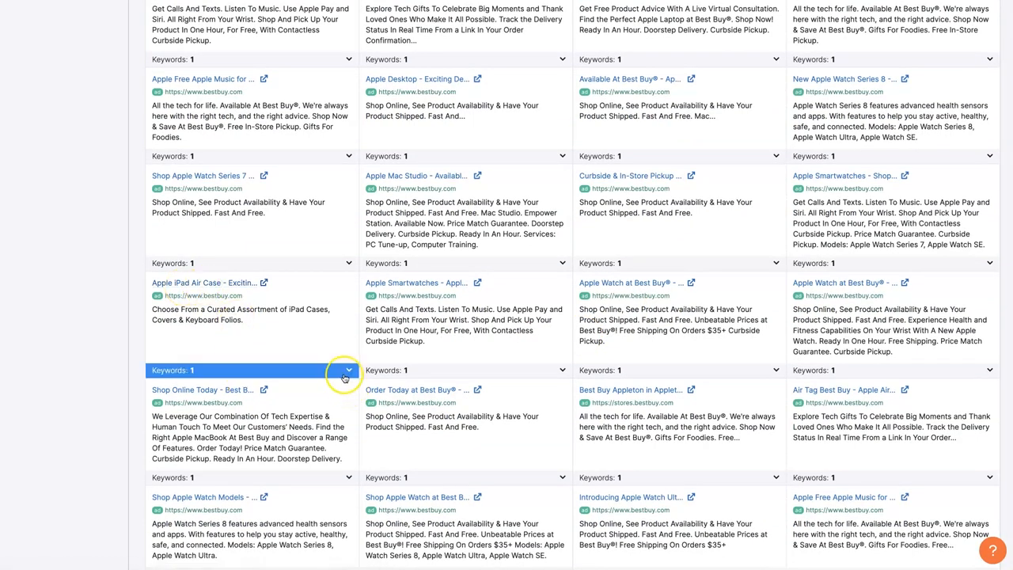
click(347, 370)
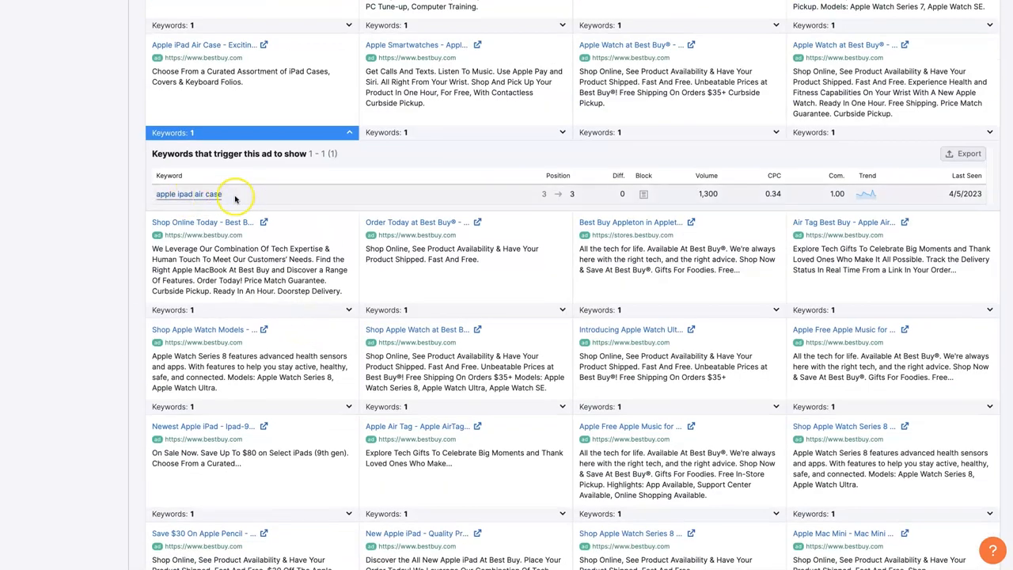
mouse_move(811, 207)
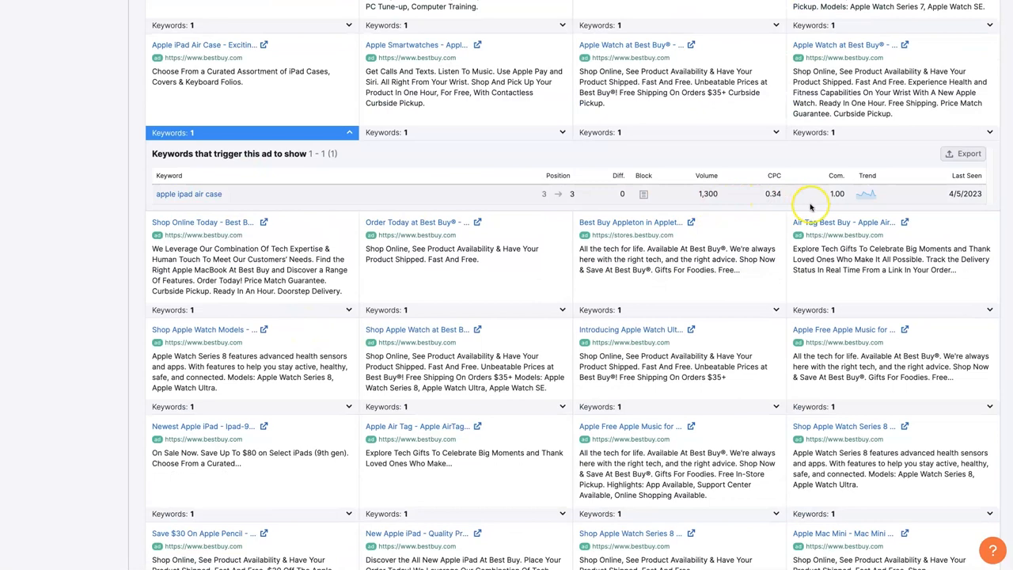
scroll(down, 3)
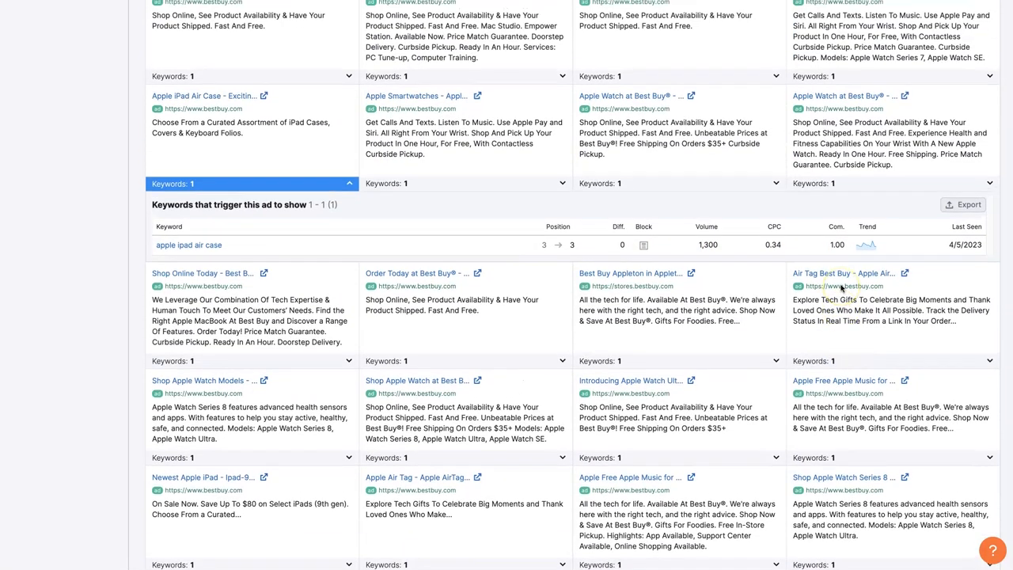
scroll(down, 3)
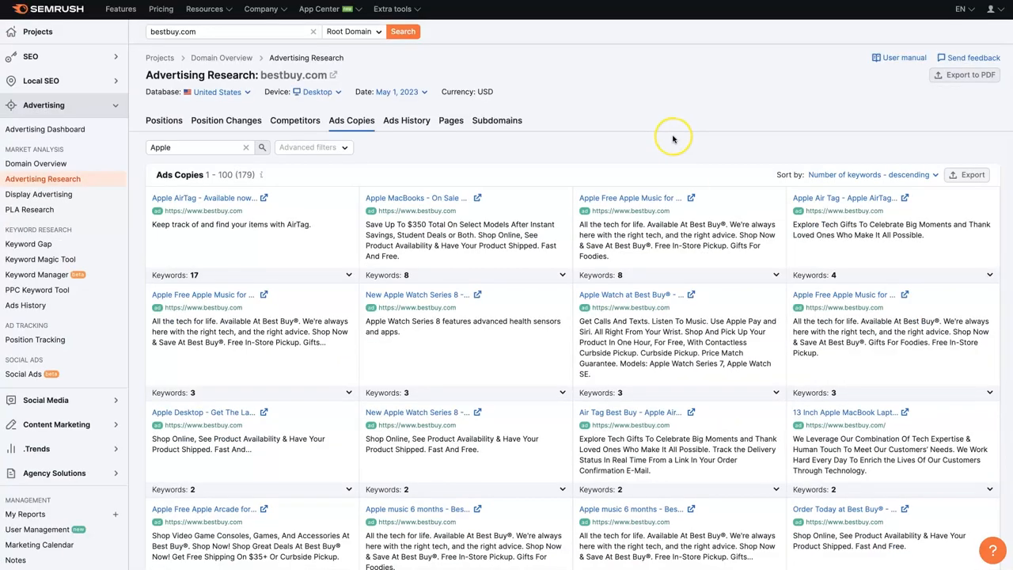
mouse_move(516, 146)
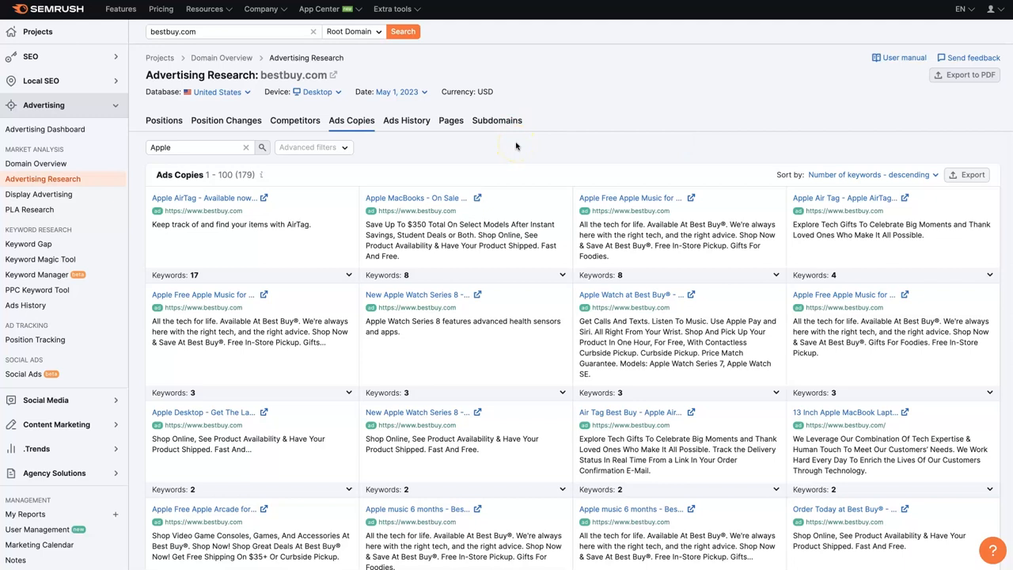
mouse_move(294, 120)
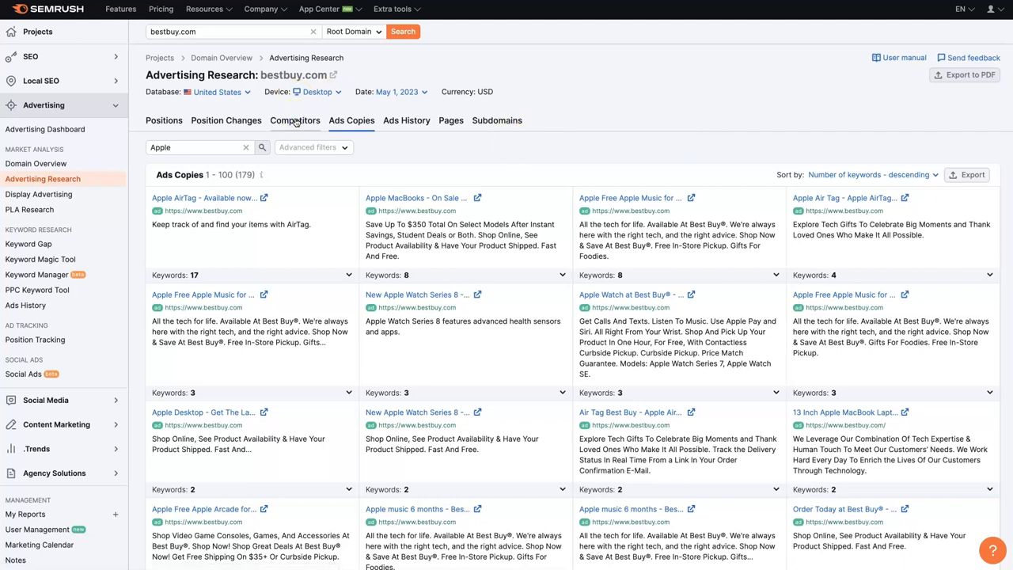
Step: Show bestbuy.com's paid Competitors report with the Competitive Positioning Map, led by appliancefactory.com at 9%
click(295, 121)
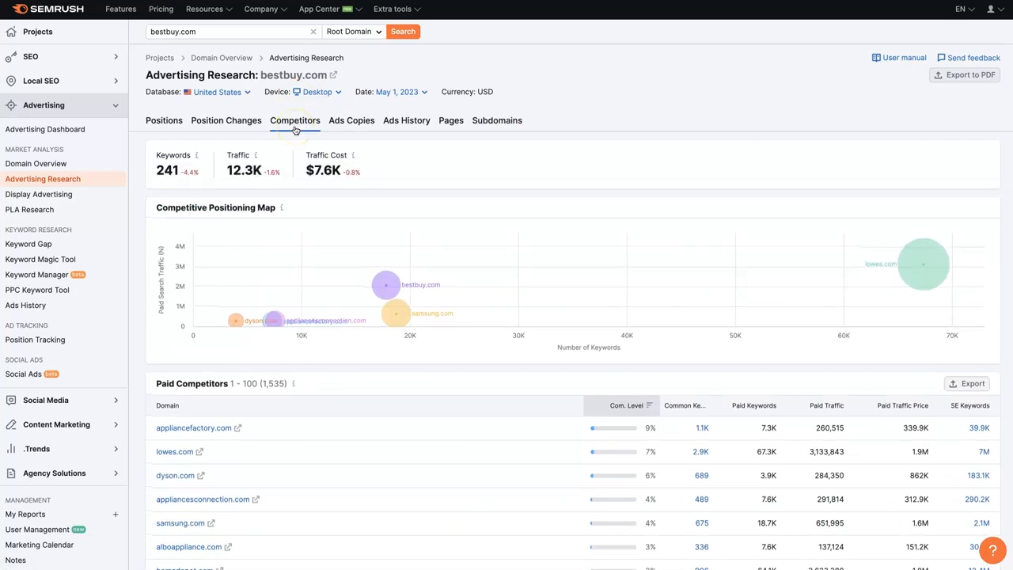
mouse_move(409, 323)
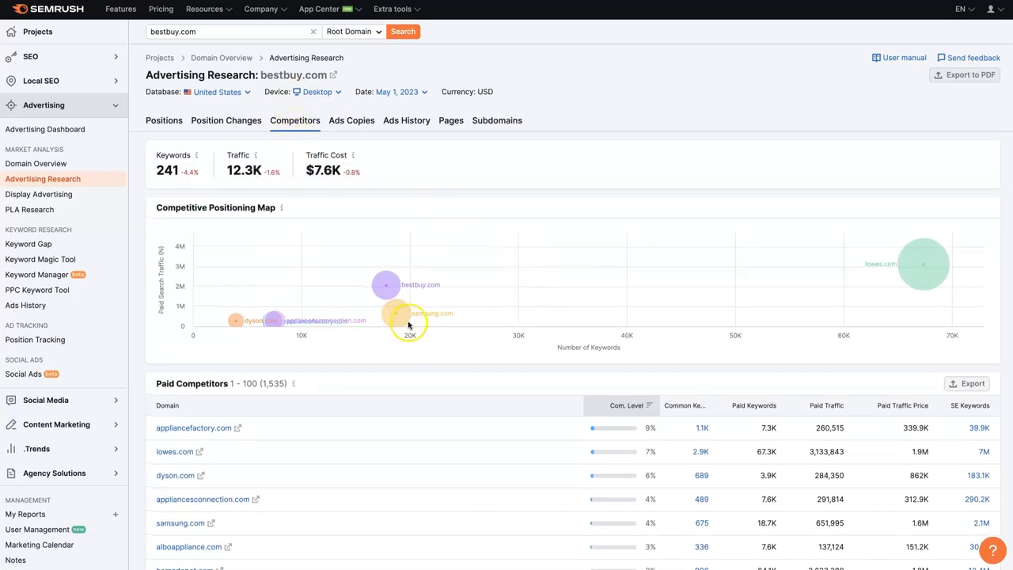
mouse_move(395, 308)
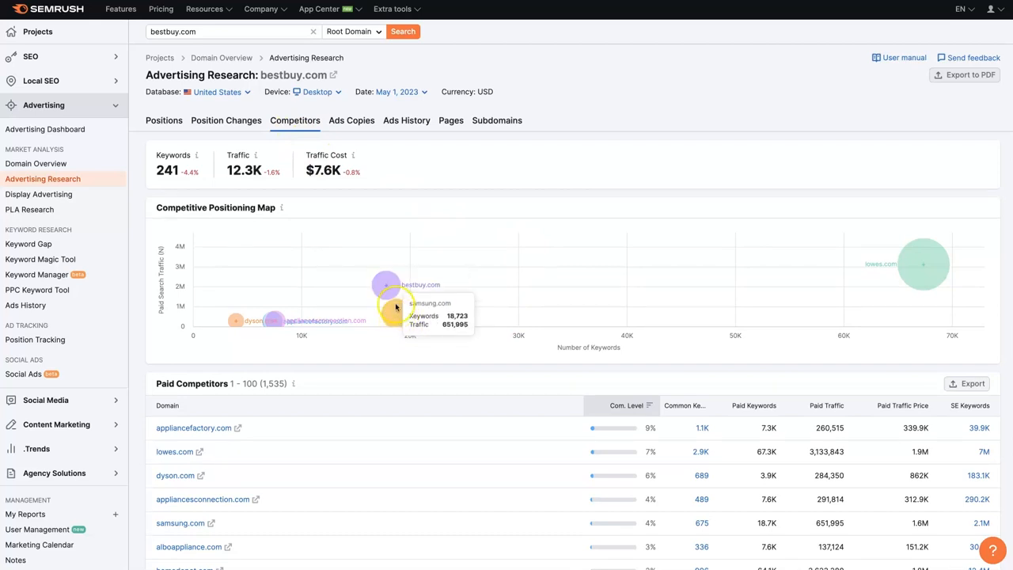
mouse_move(580, 297)
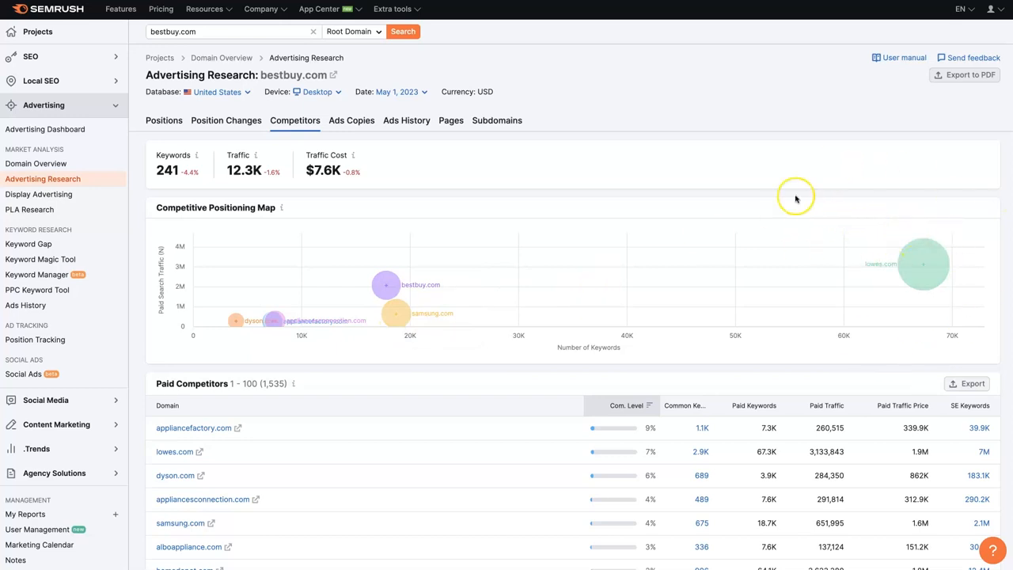
mouse_move(1008, 249)
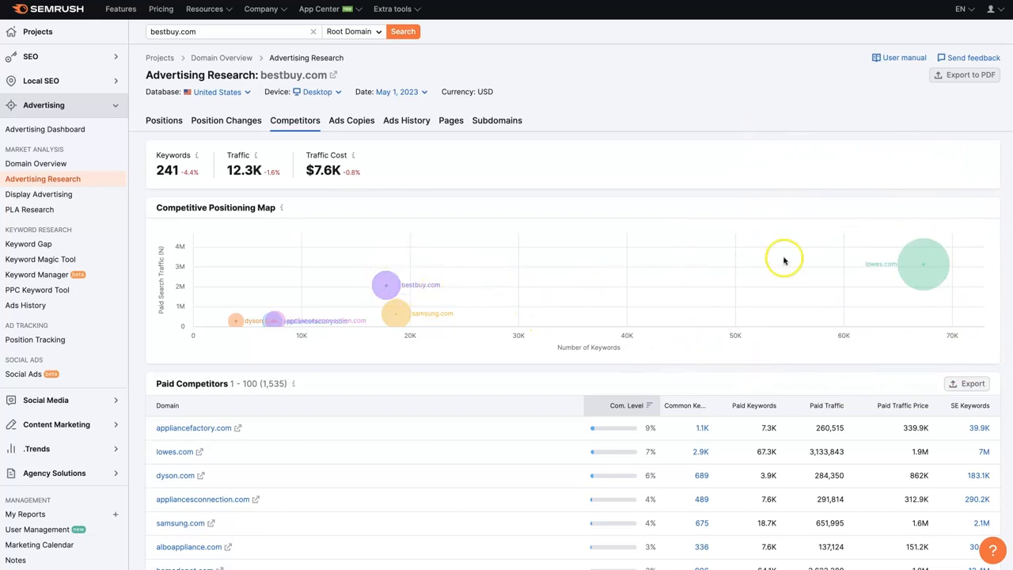
mouse_move(379, 283)
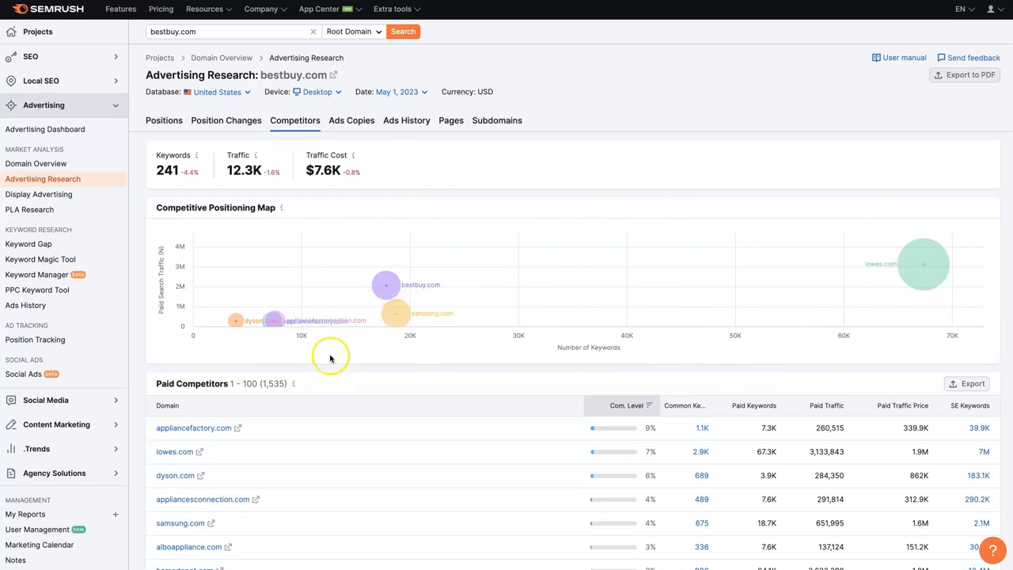
scroll(down, 3)
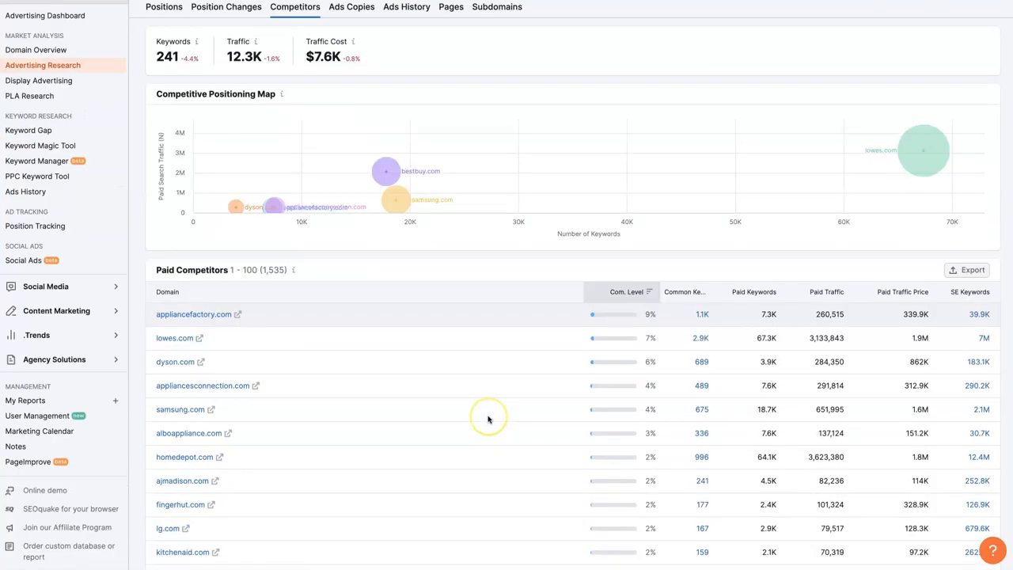
scroll(down, 3)
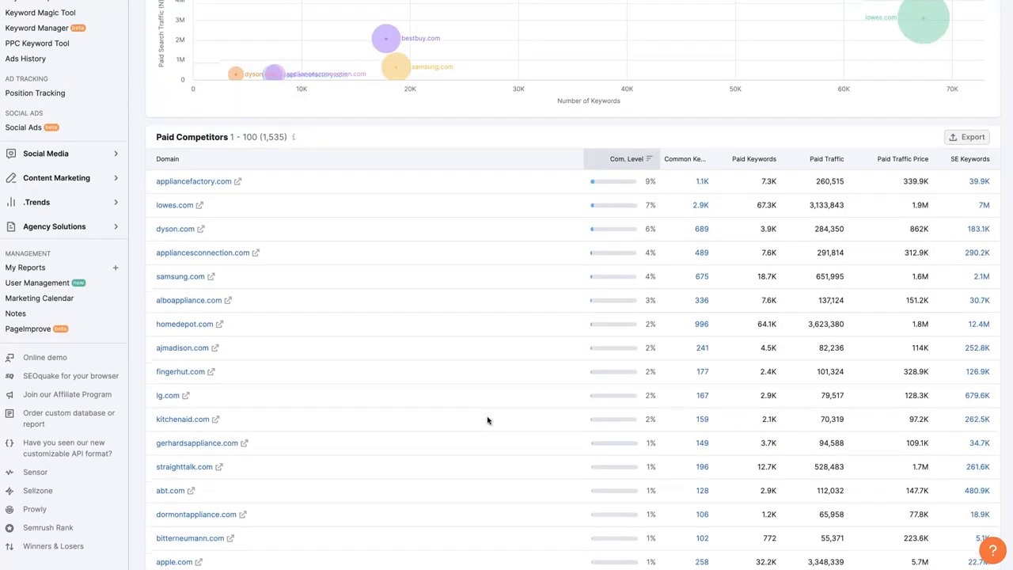
scroll(down, 3)
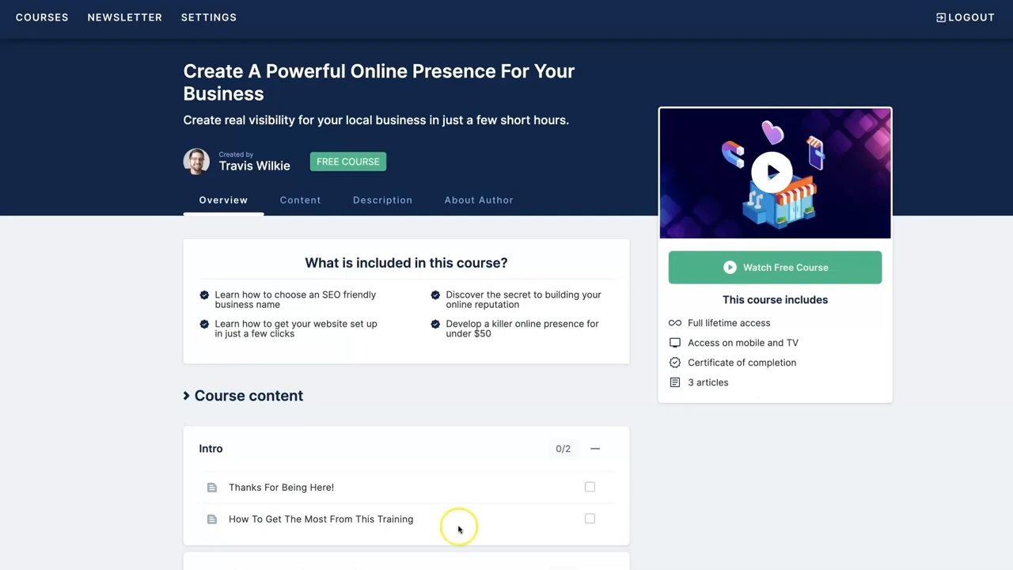
mouse_move(802, 459)
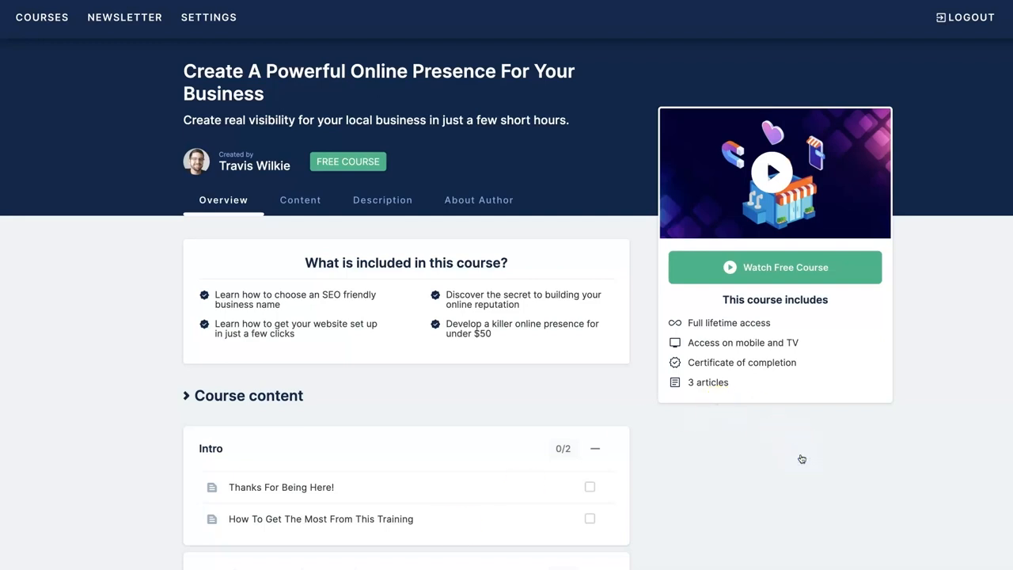